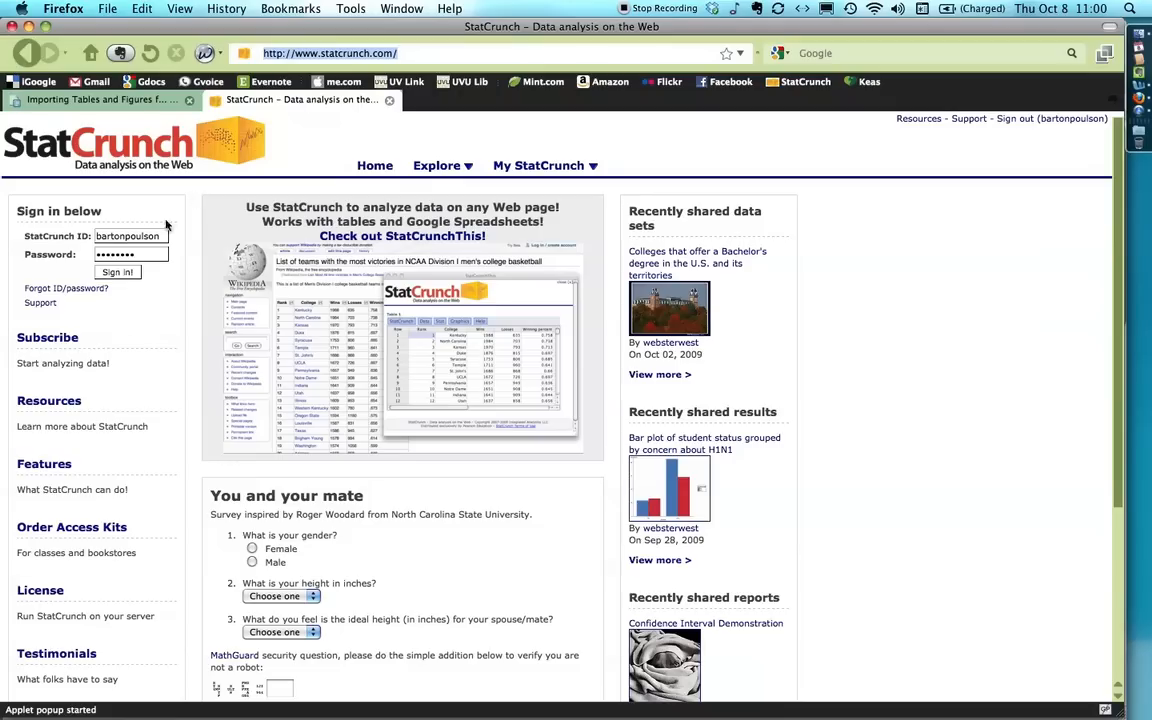
- Sign in with the filled StatCrunch ID and password to load My StatCrunch
click(117, 272)
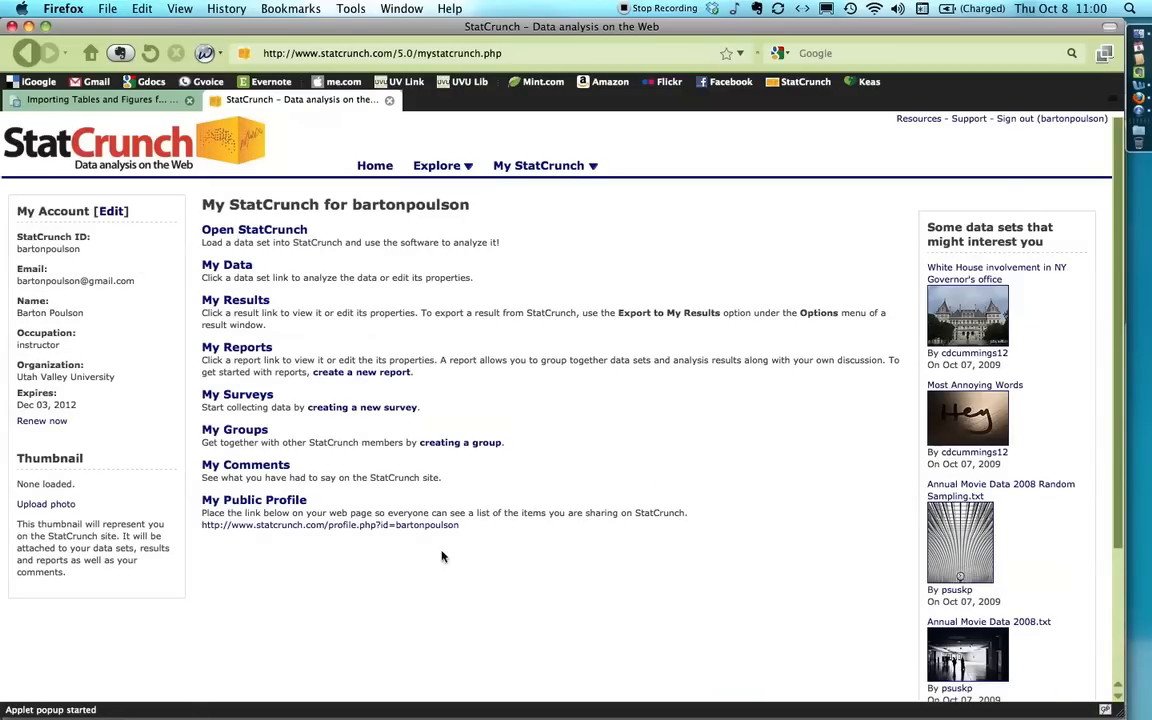
mouse_move(395, 607)
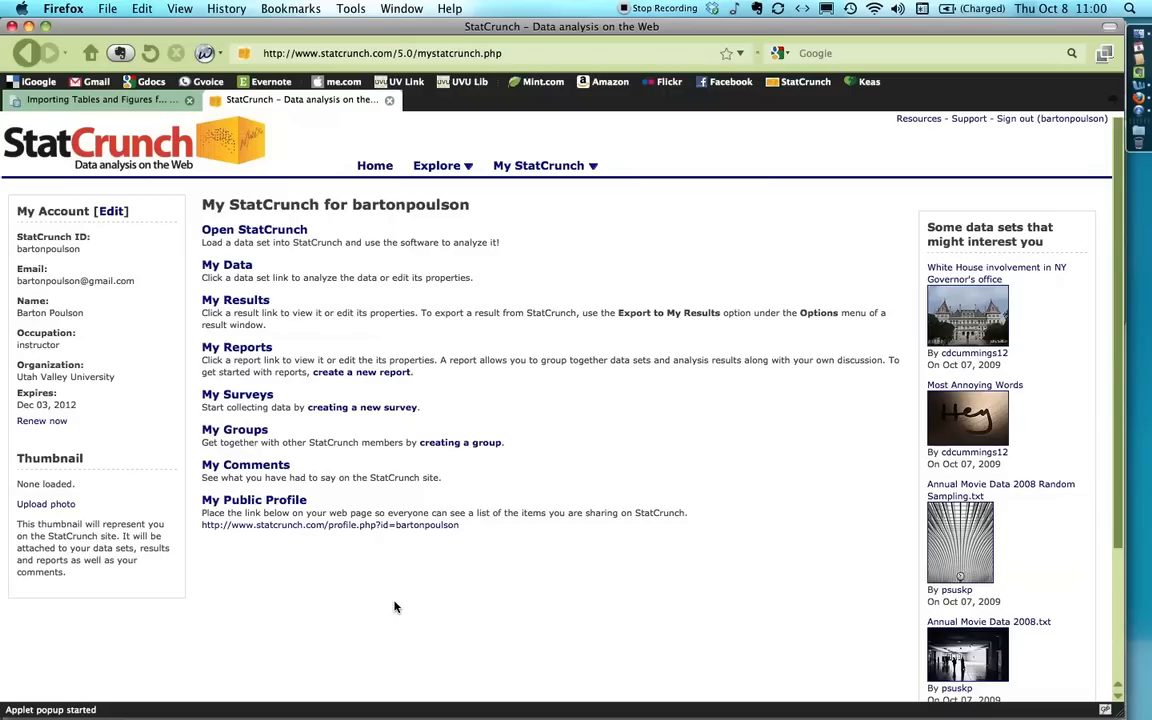
mouse_move(235, 368)
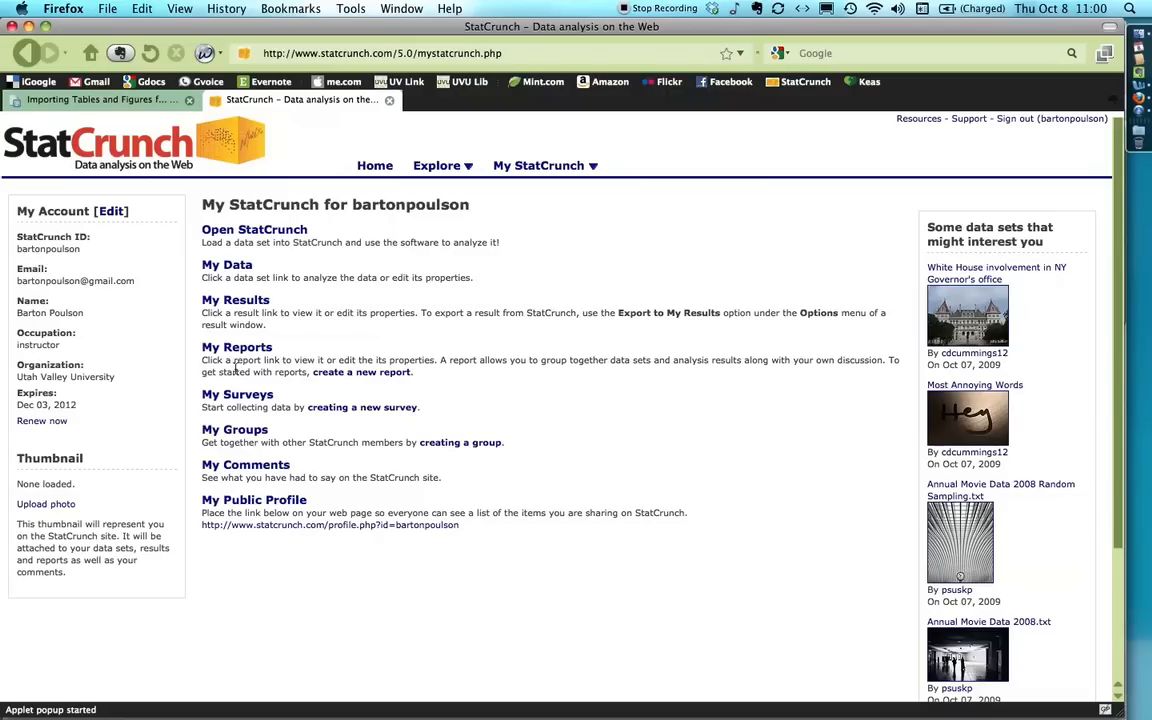
- Open the ADD data set from My Data to show its ID, IQ and GPA spreadsheet
click(227, 264)
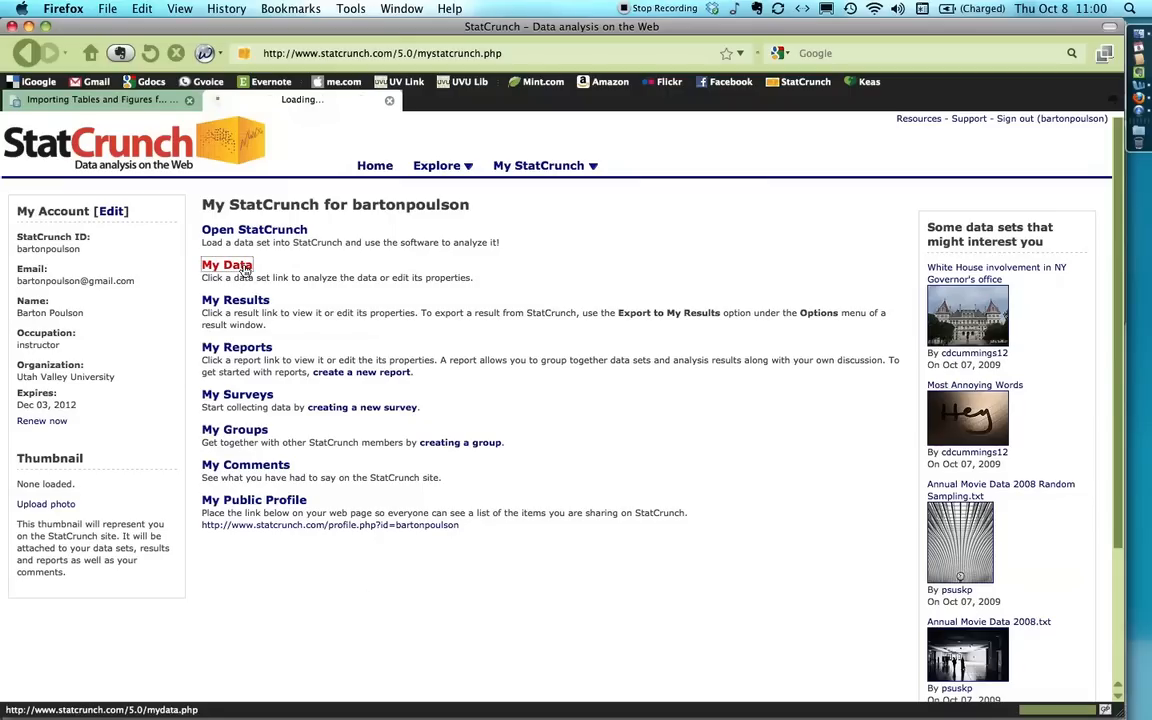
click(227, 265)
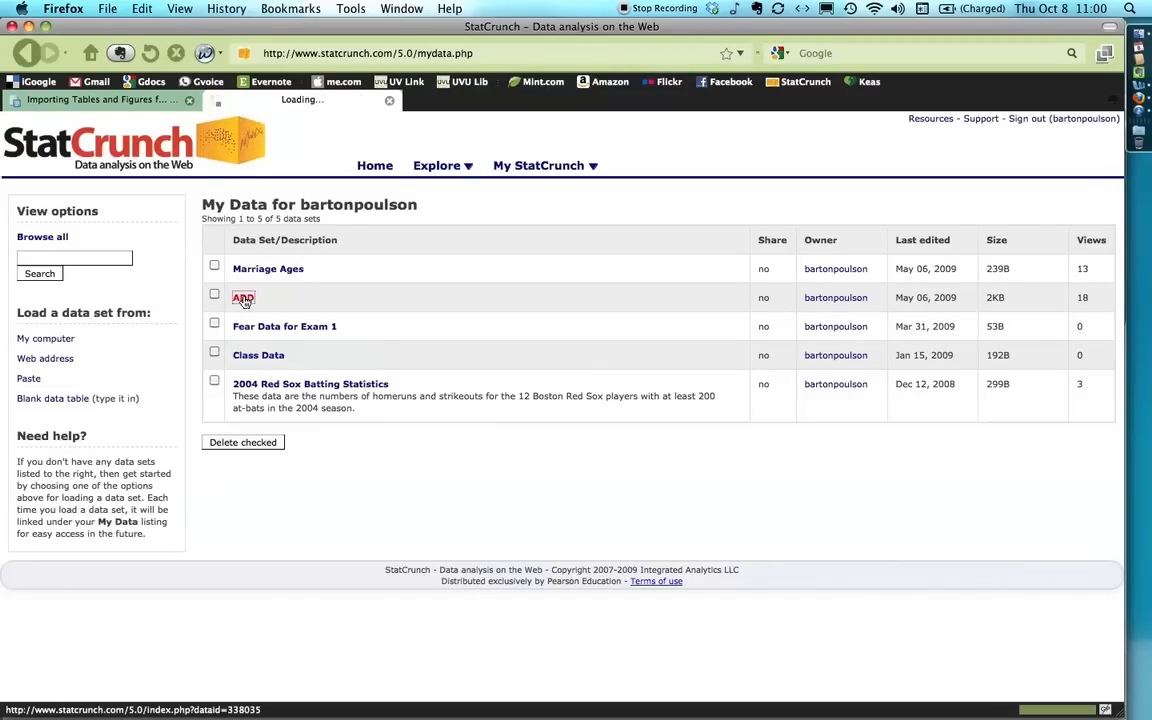
click(243, 297)
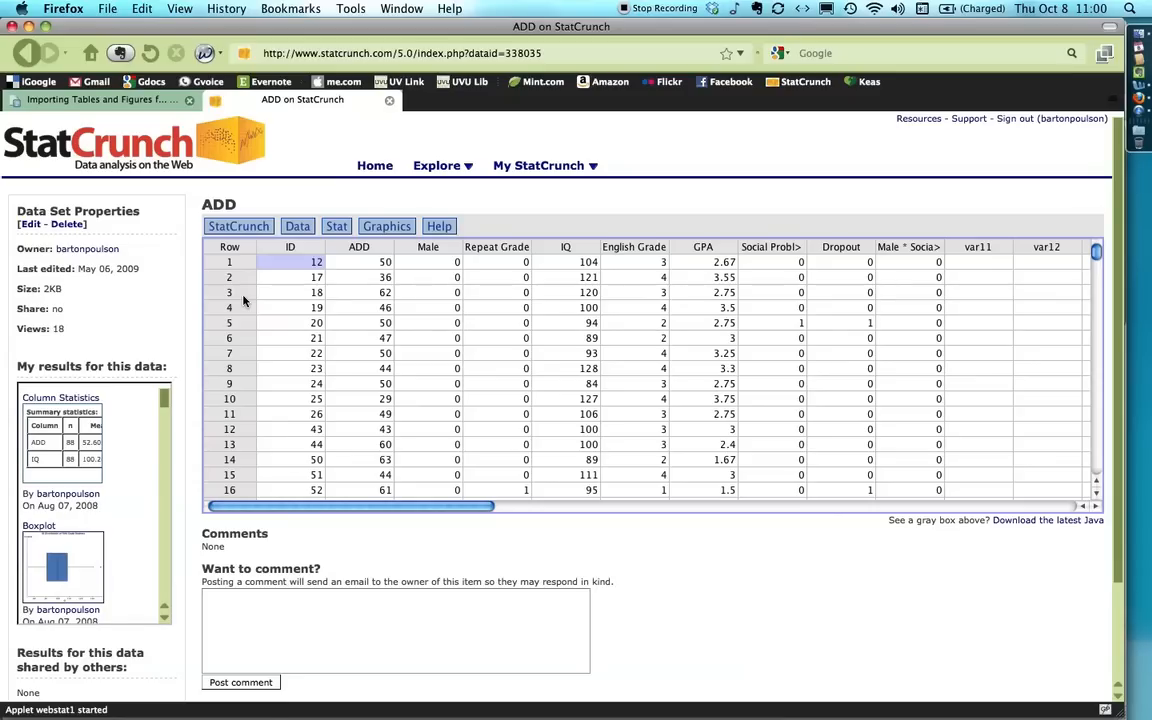
mouse_move(134, 404)
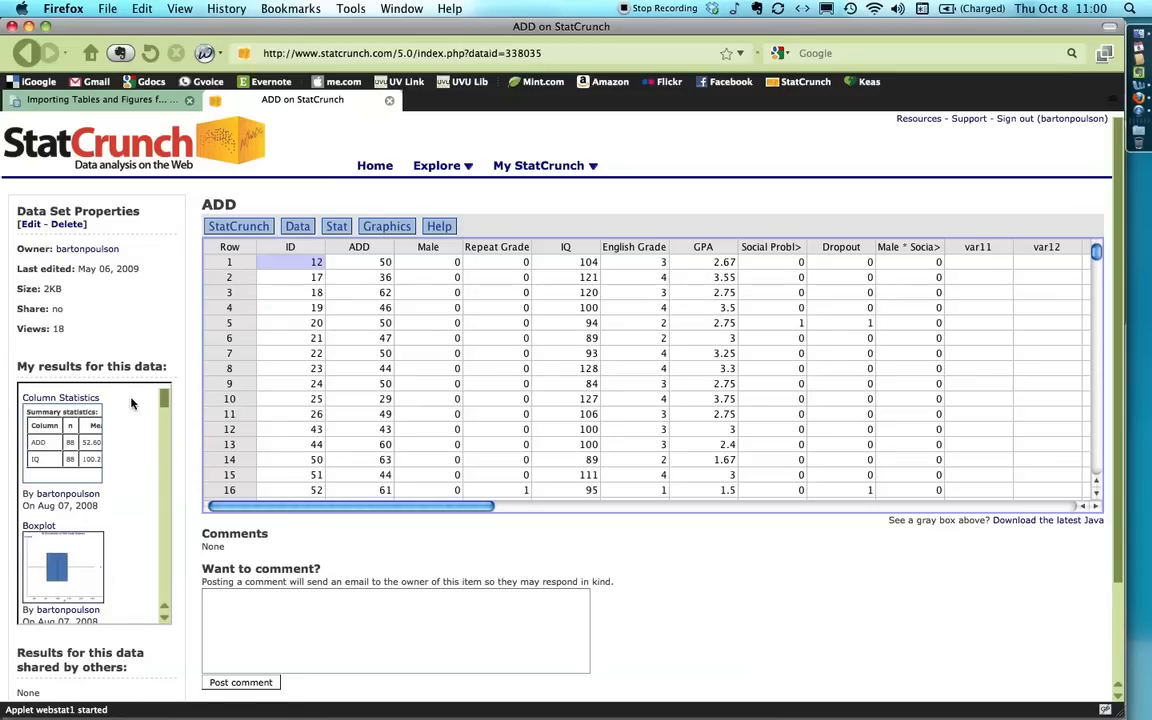
mouse_move(59, 443)
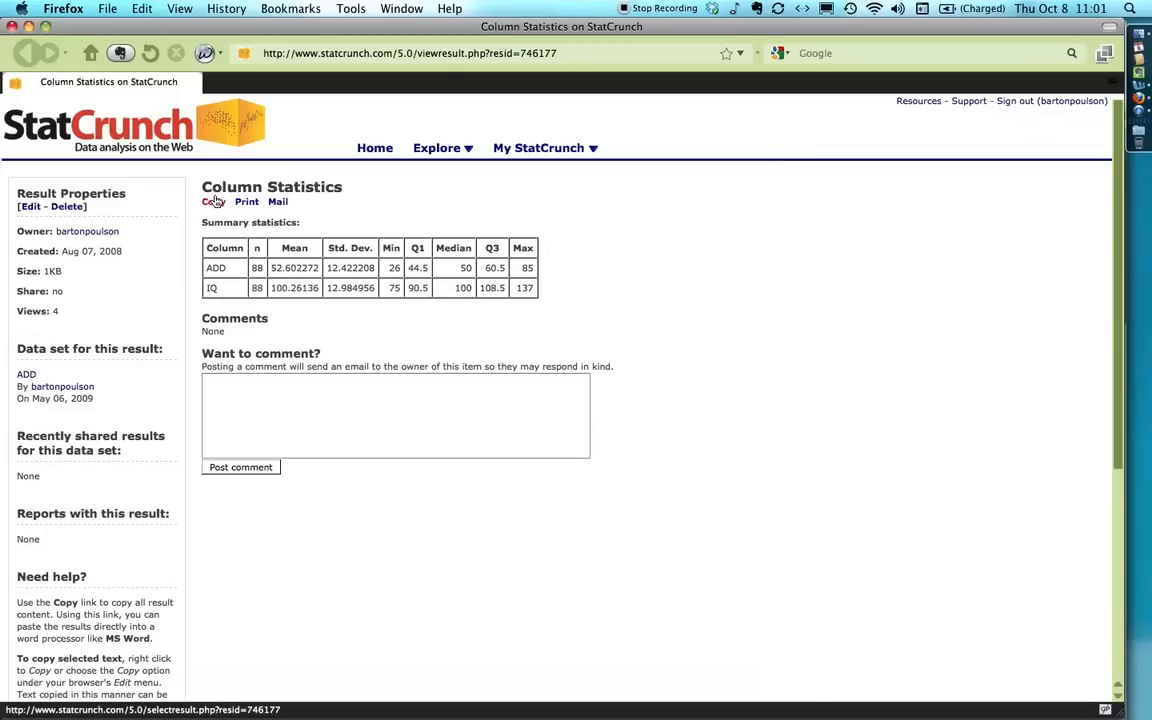
- Copy the ADD and IQ Column Statistics summary table, allowing the copy applet to run
click(213, 201)
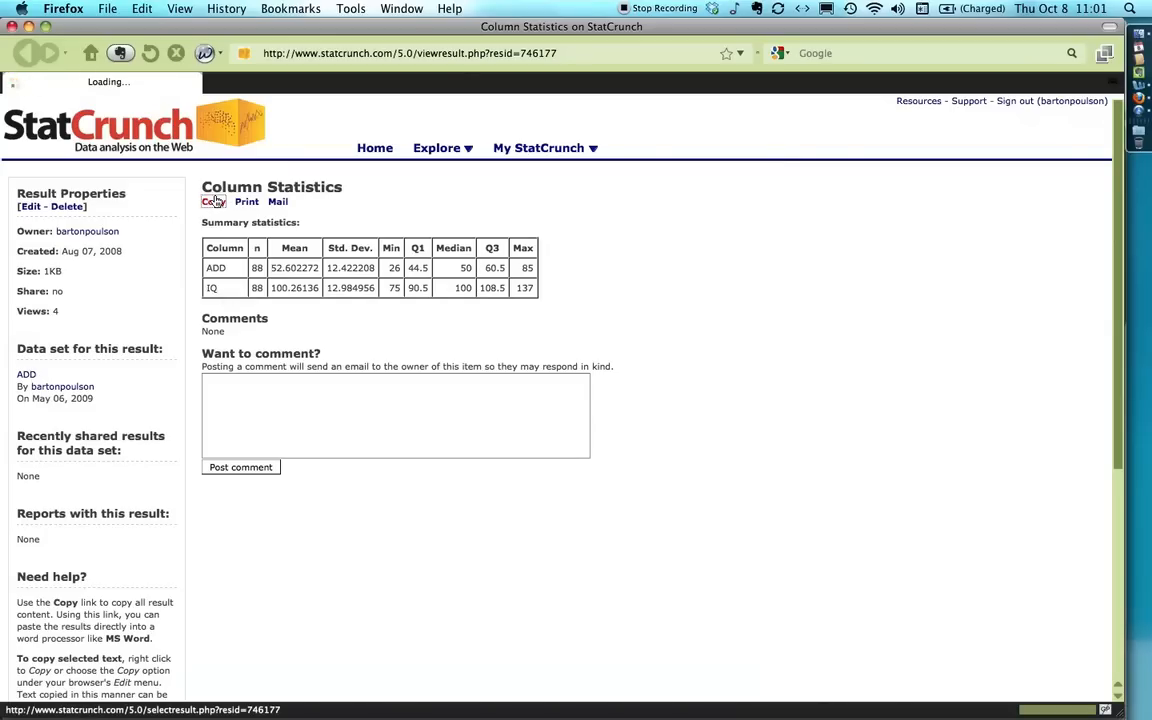
click(213, 201)
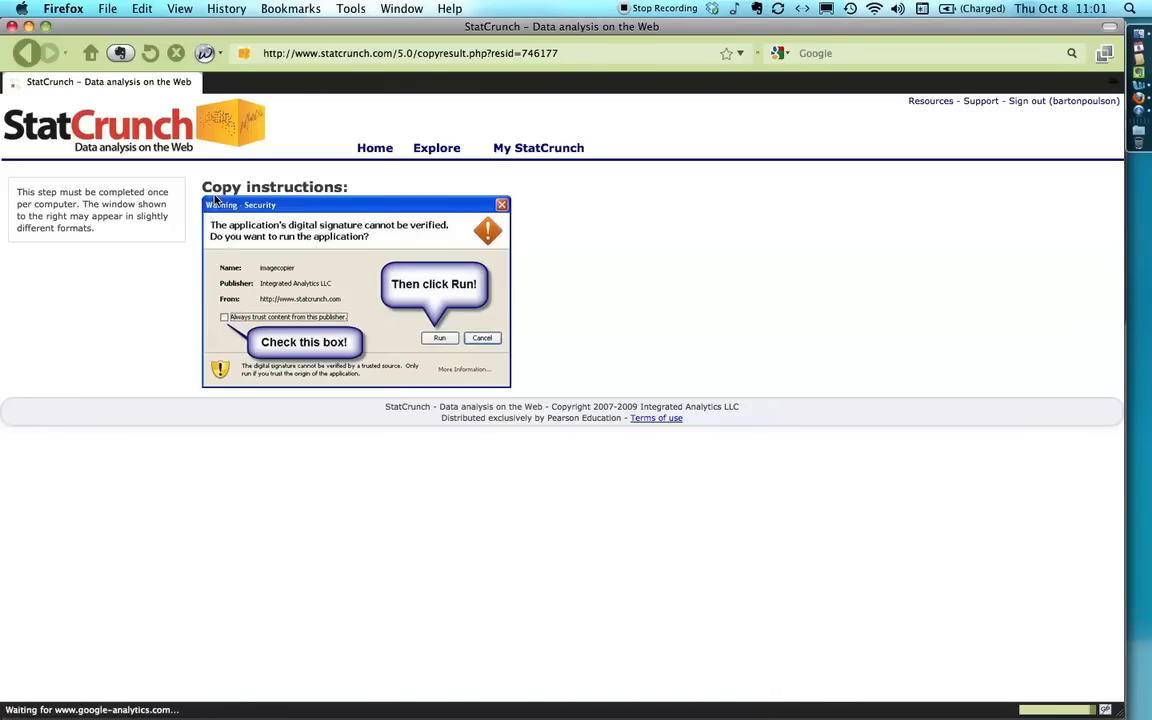
click(440, 337)
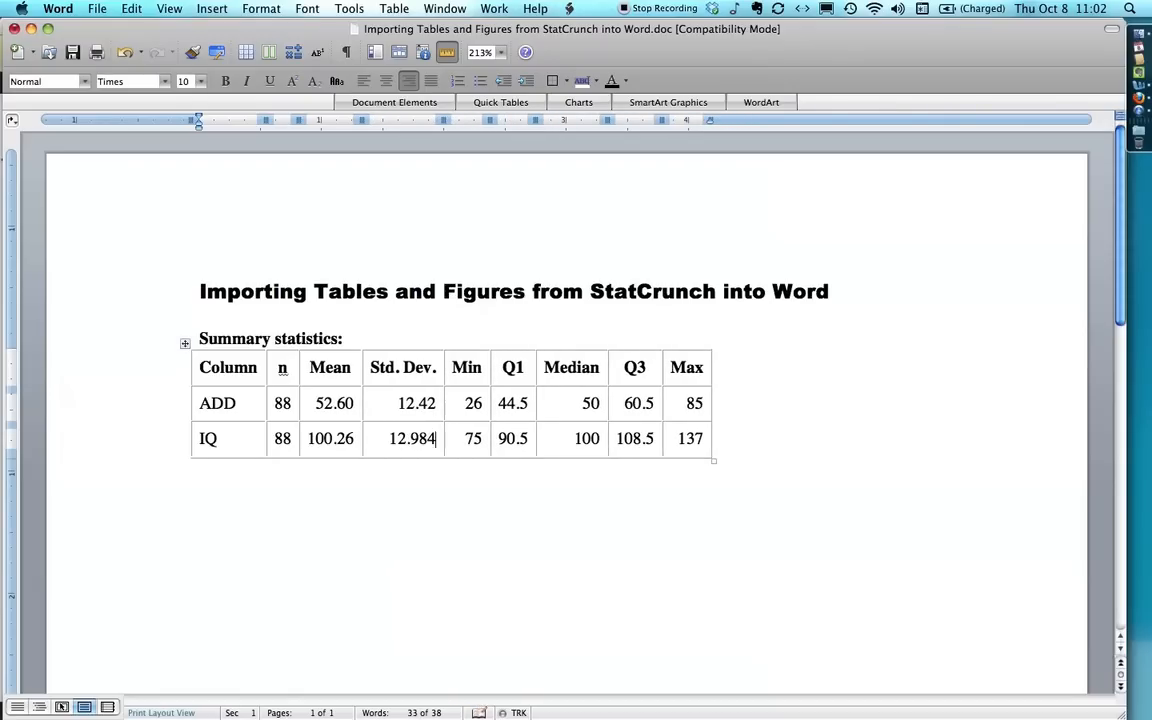
- Trim the pasted Word table's values to two decimals and relabel headers Variable, M, SD, Q0–Q4
key(backspace)
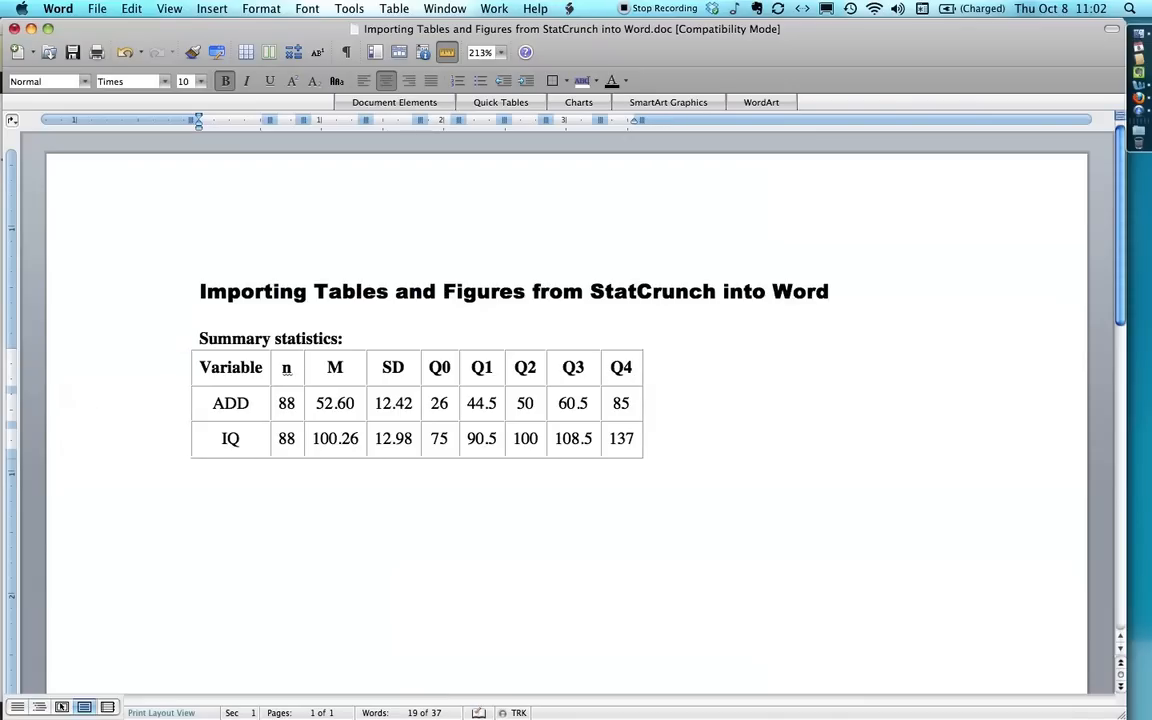
click(632, 367)
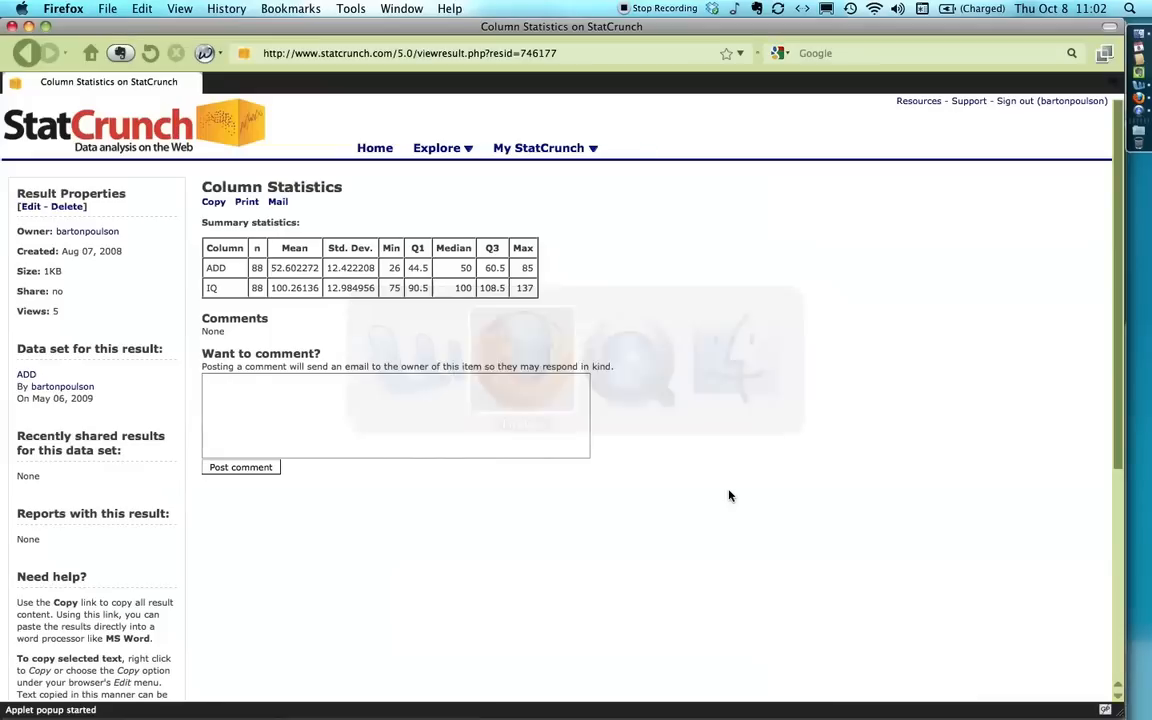
- Copy the Column Statistics summary table again and return to the ADD spreadsheet
click(213, 202)
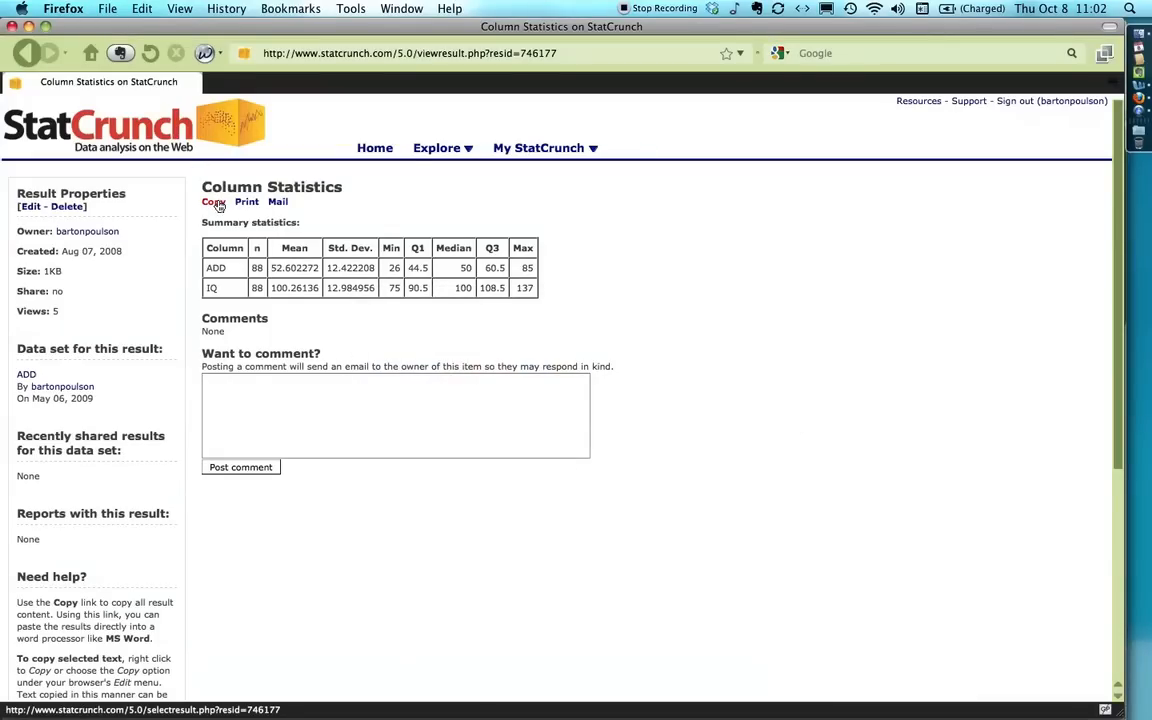
click(213, 201)
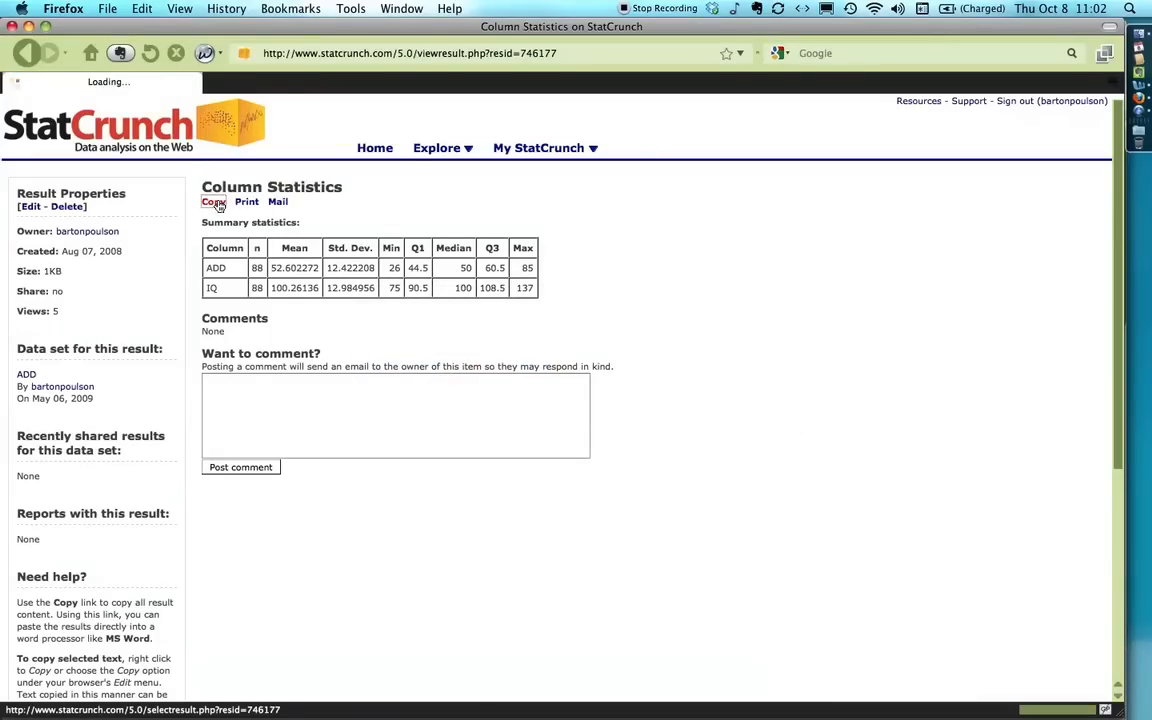
click(213, 202)
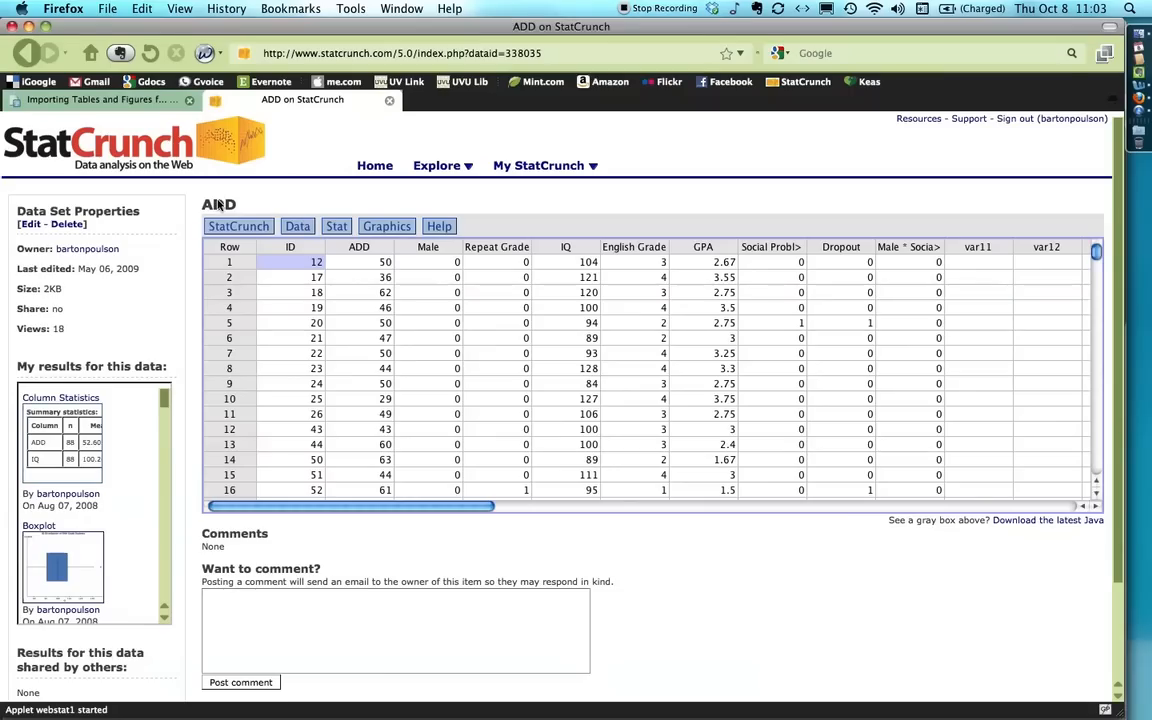
- Paste the summary table into Google Docs and retype headers like SD and Q4 with two-decimal values
click(100, 99)
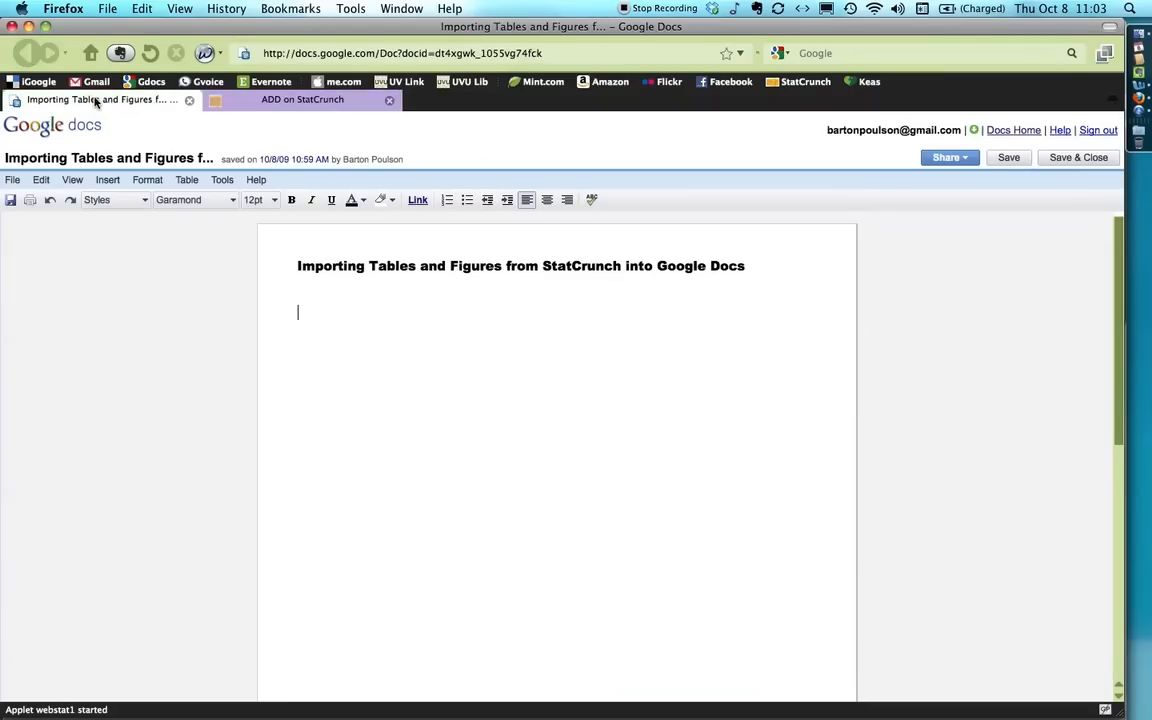
mouse_move(438, 418)
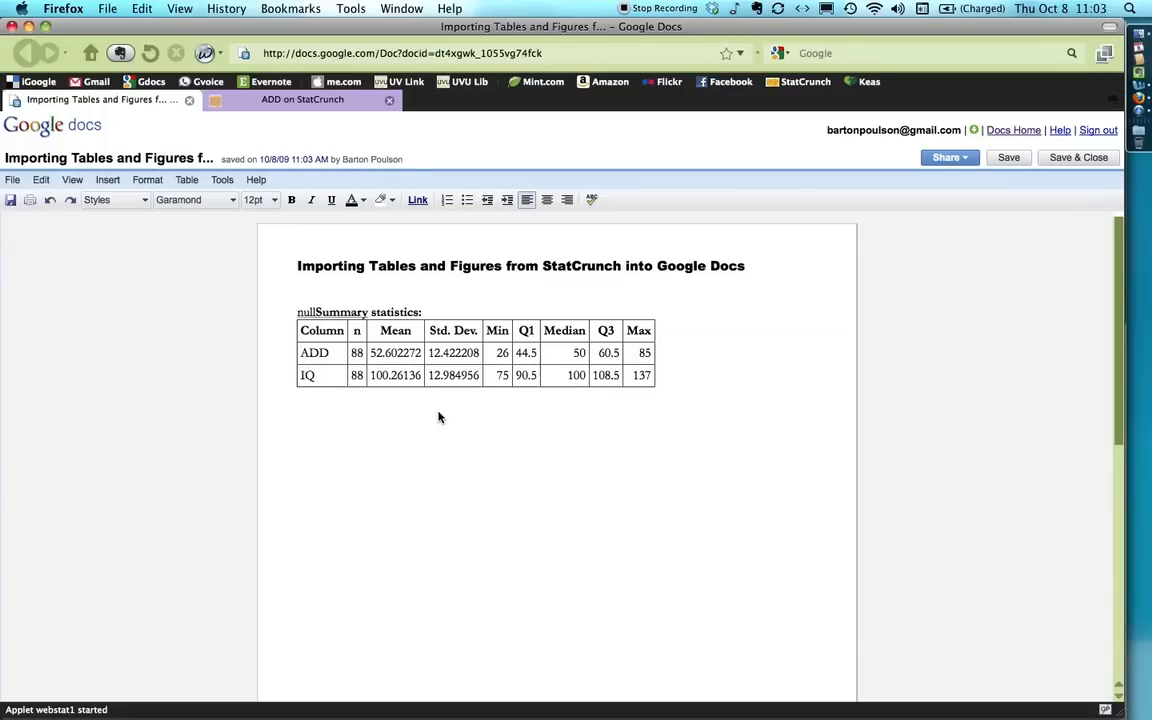
mouse_move(424, 413)
text(Variable)
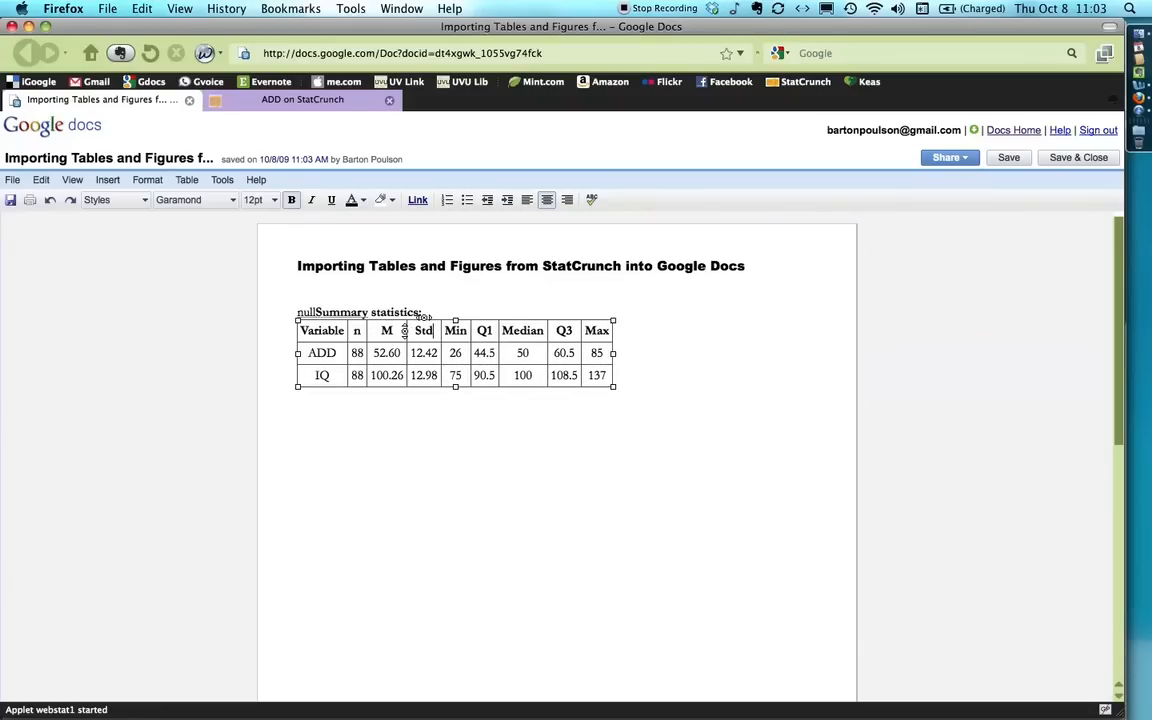
text(SD)
click(455, 331)
text(Q0)
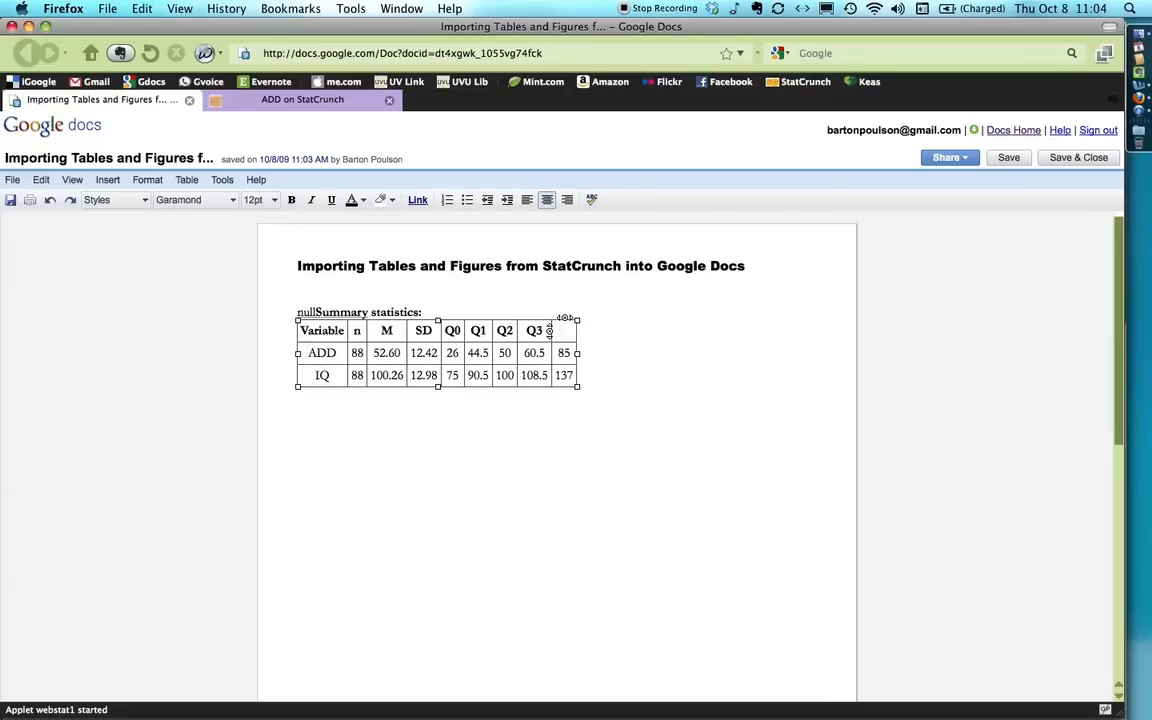
text(Q4)
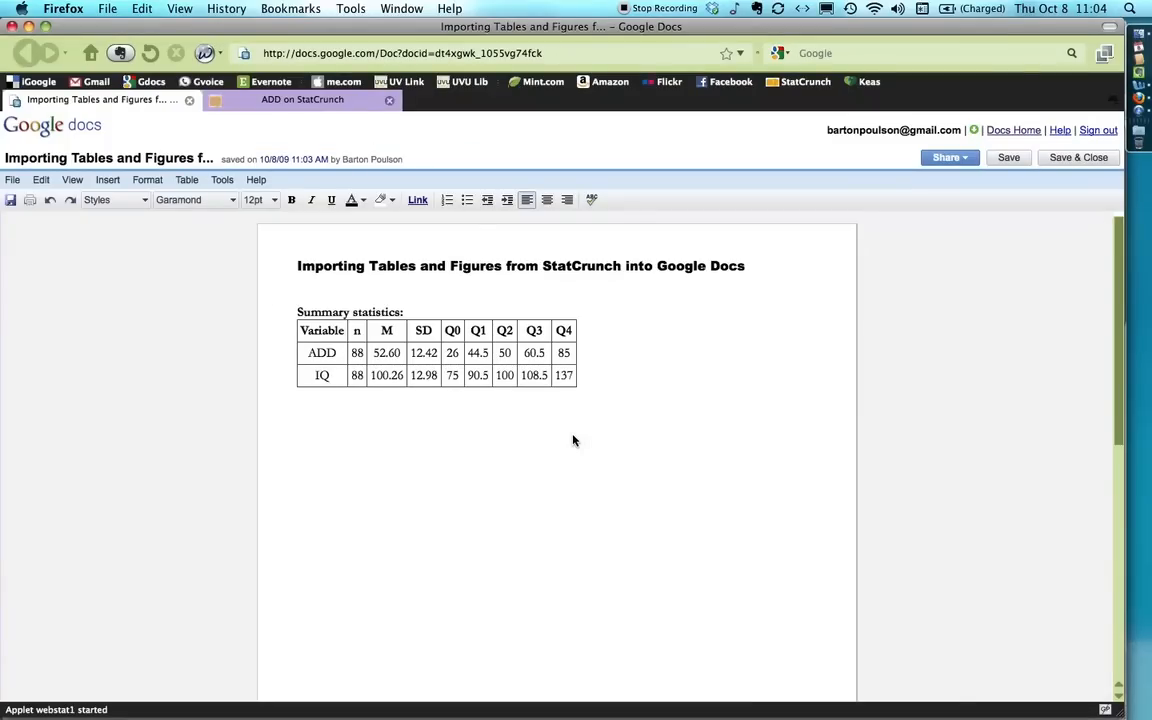
- Copy the 'IQ Distribution of Fifth Grade Students' boxplot from StatCrunch's My results
click(302, 99)
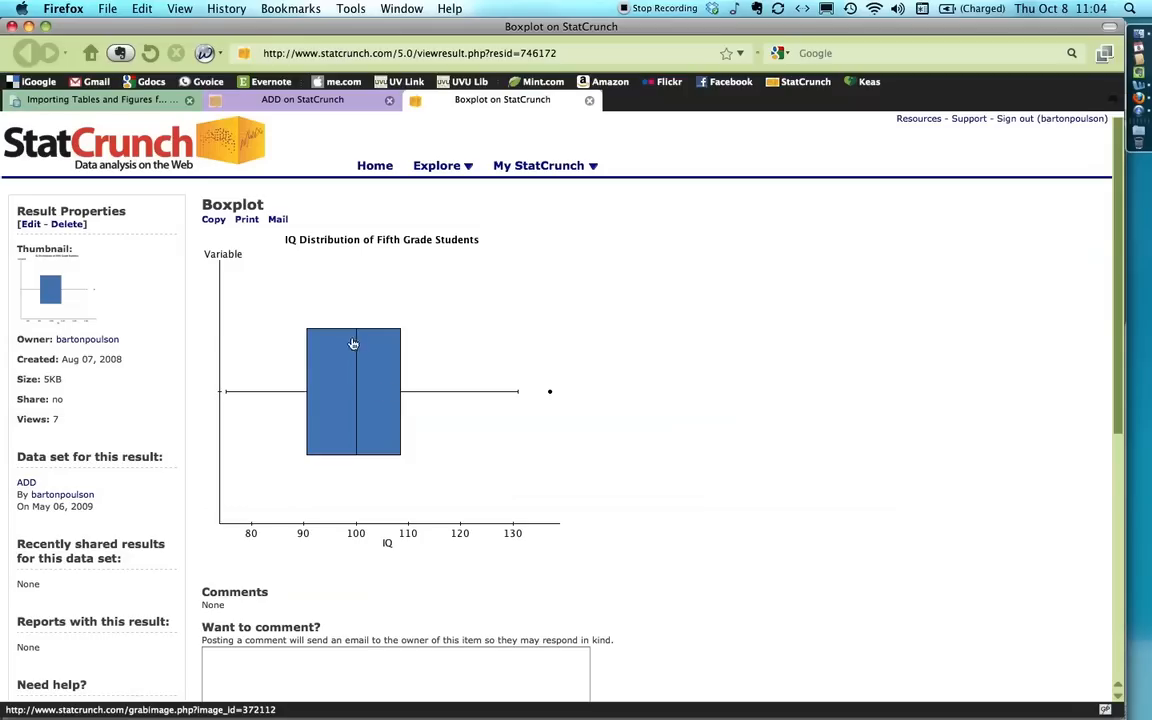
mouse_move(309, 471)
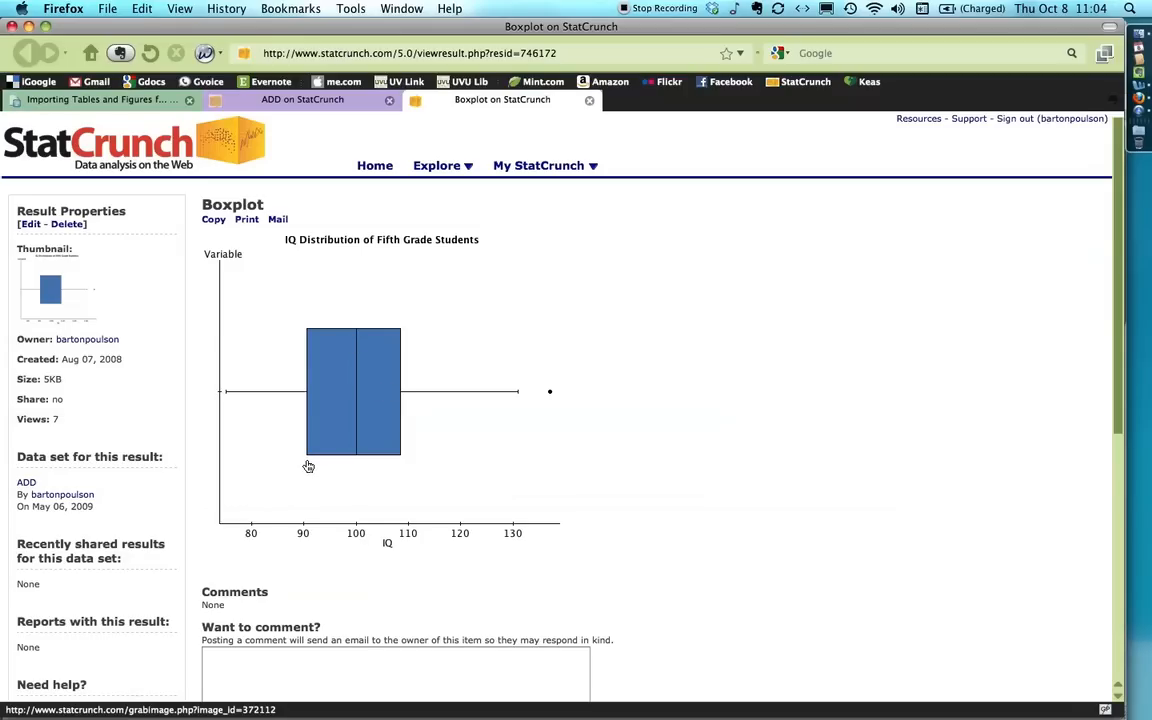
mouse_move(400, 470)
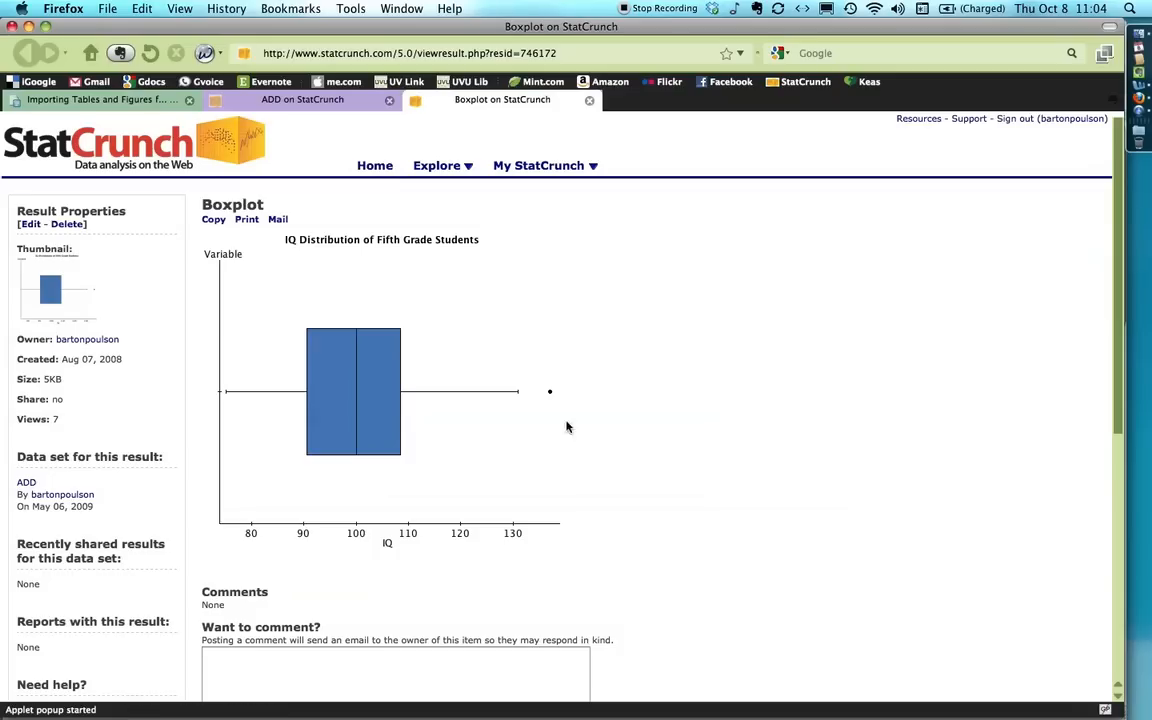
mouse_move(578, 431)
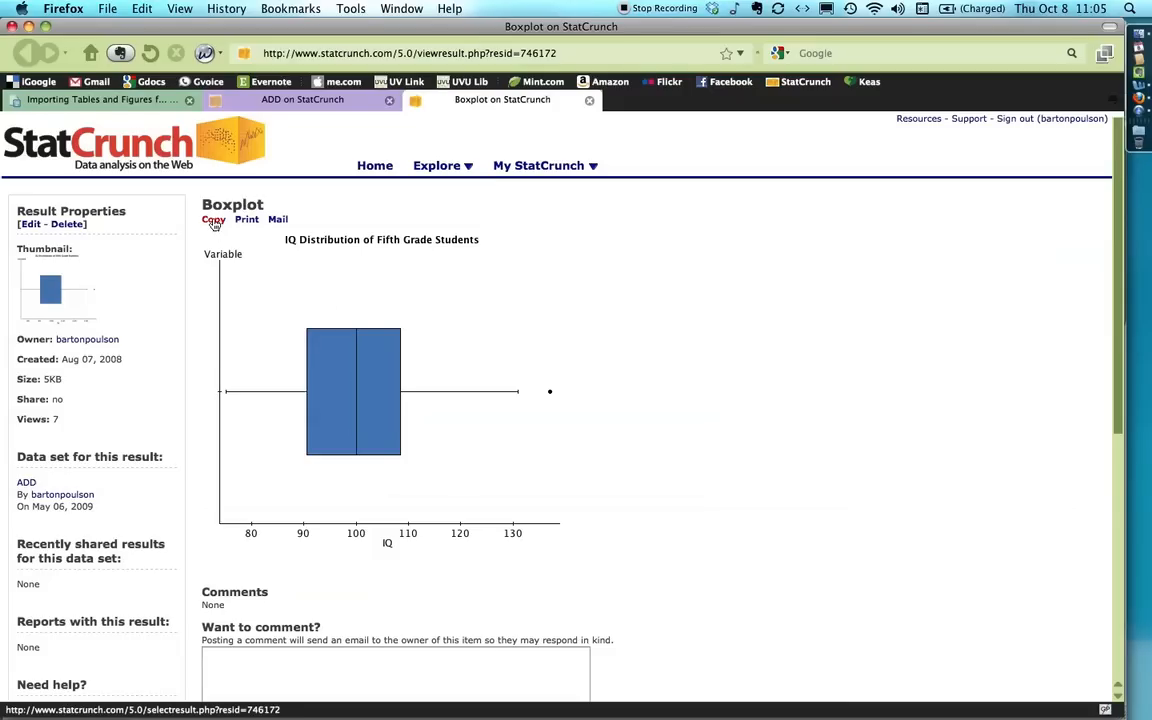
click(213, 219)
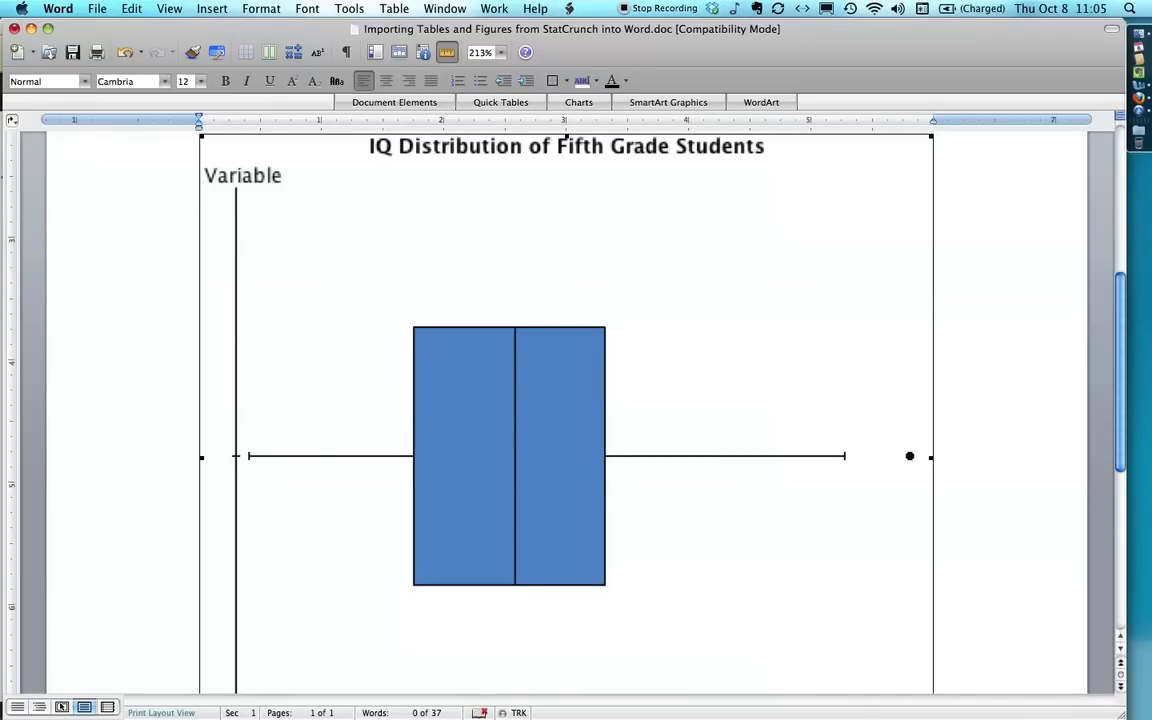
- Scroll through the Word document to check the summary table and boxplot below it
scroll(down, 3)
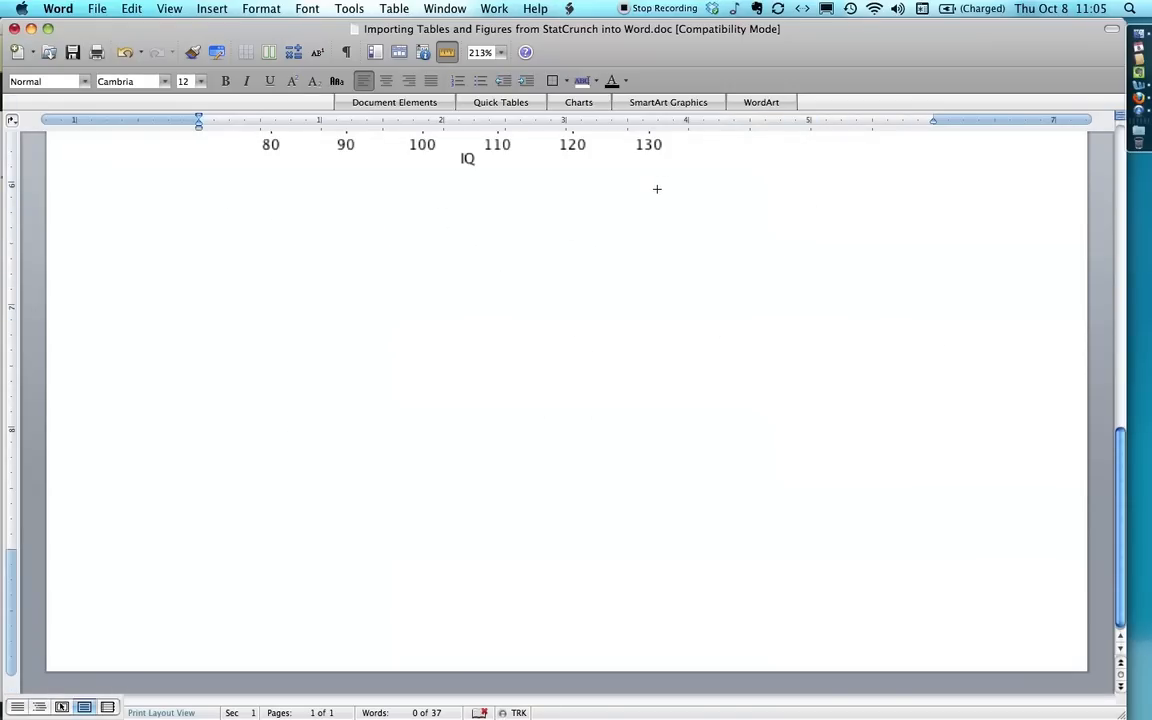
scroll(up, 3)
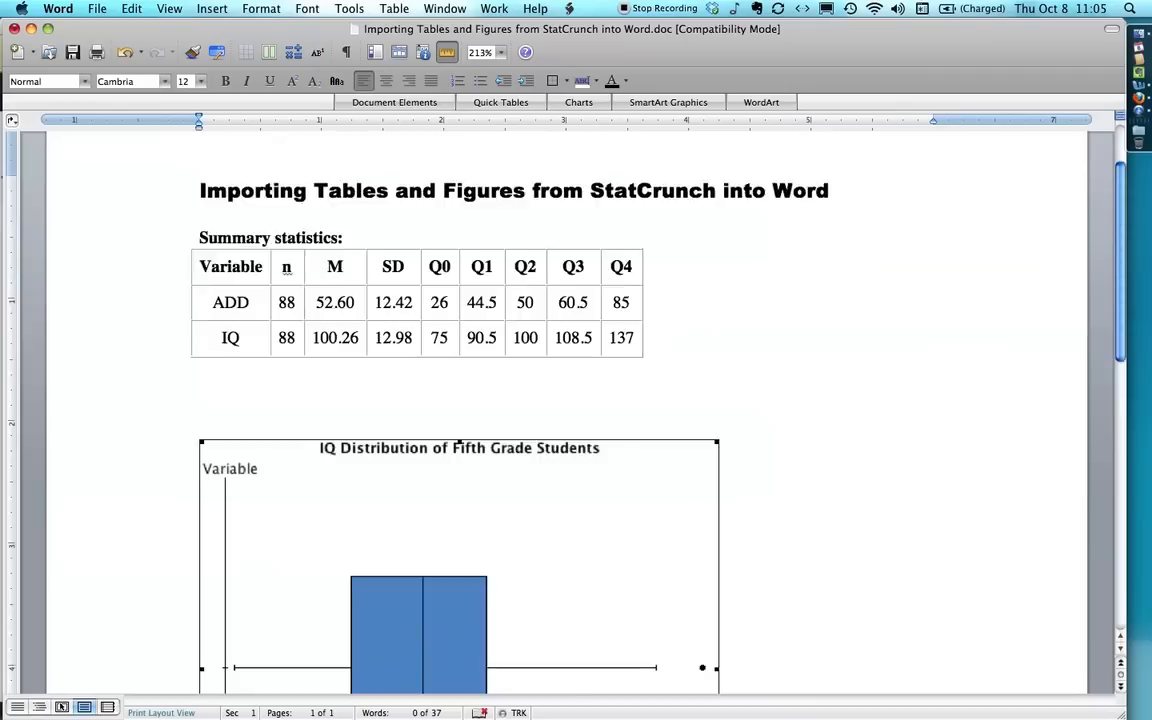
scroll(down, 3)
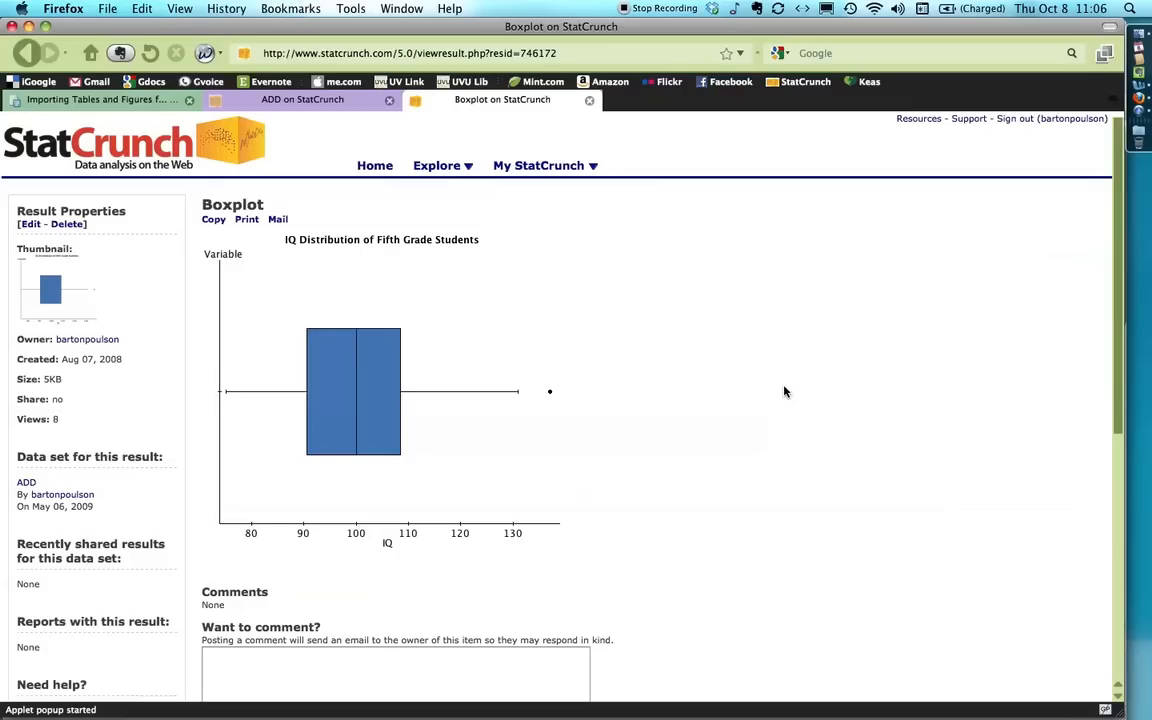
mouse_move(479, 327)
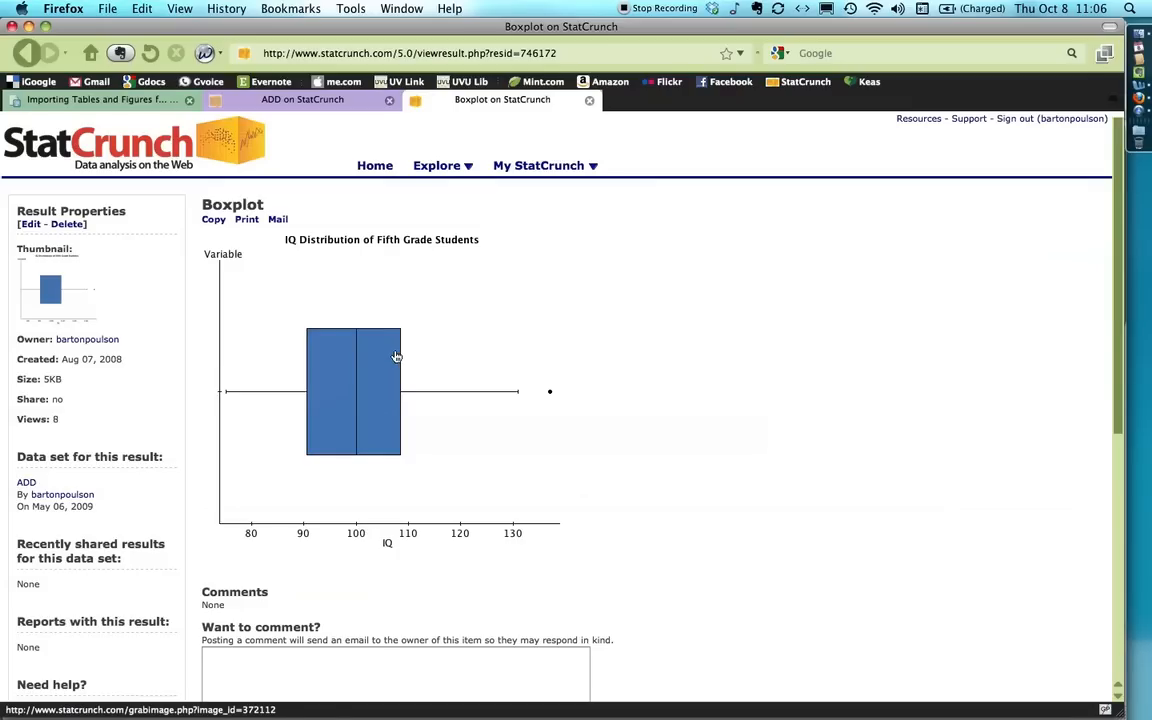
- Save the IQ boxplot image to the Desktop as Boxplot.gif
right_click(396, 357)
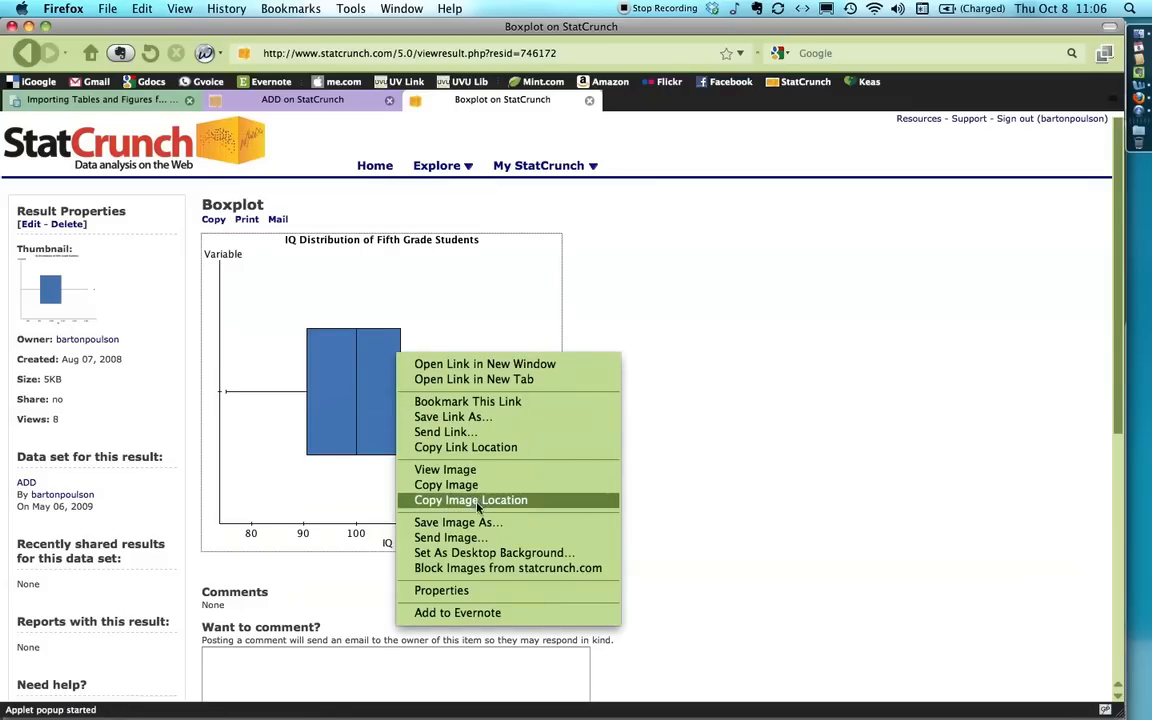
click(457, 522)
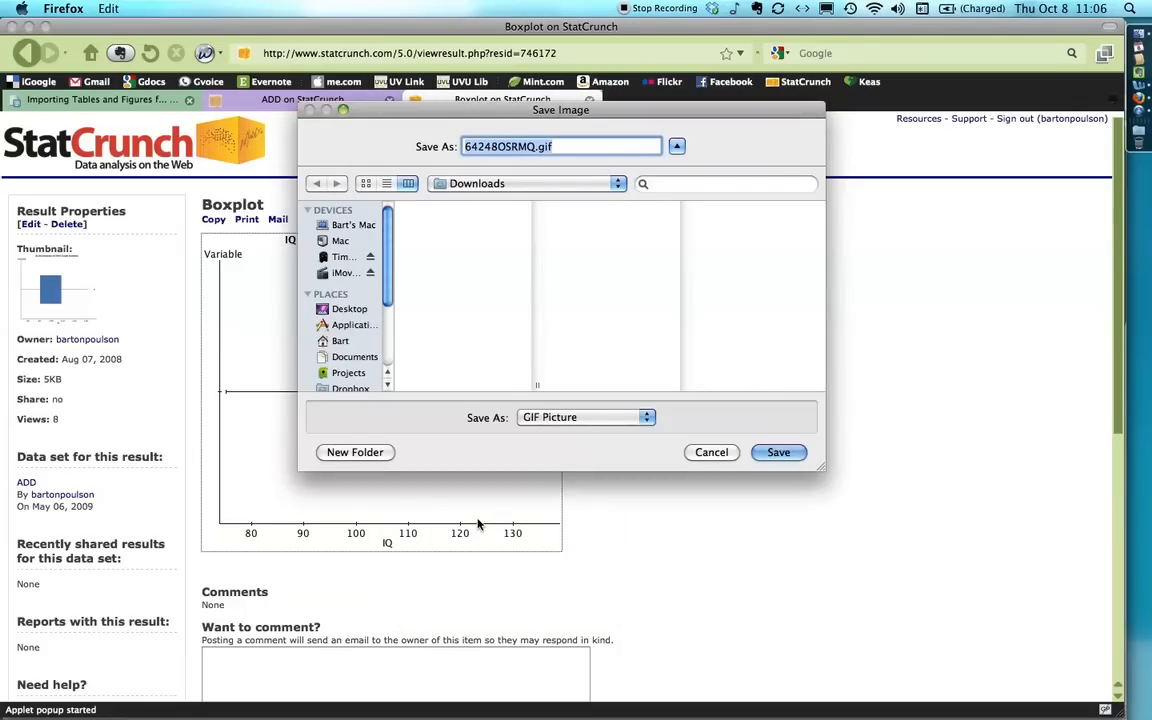
text(Boxplot.gif)
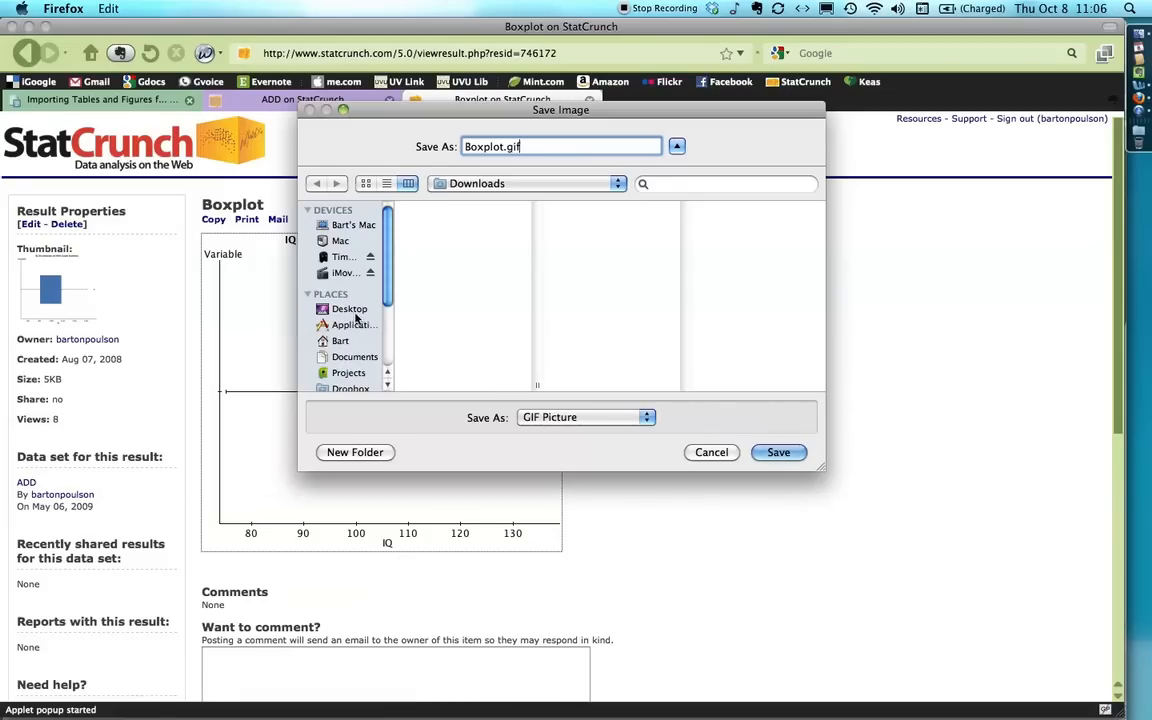
click(778, 452)
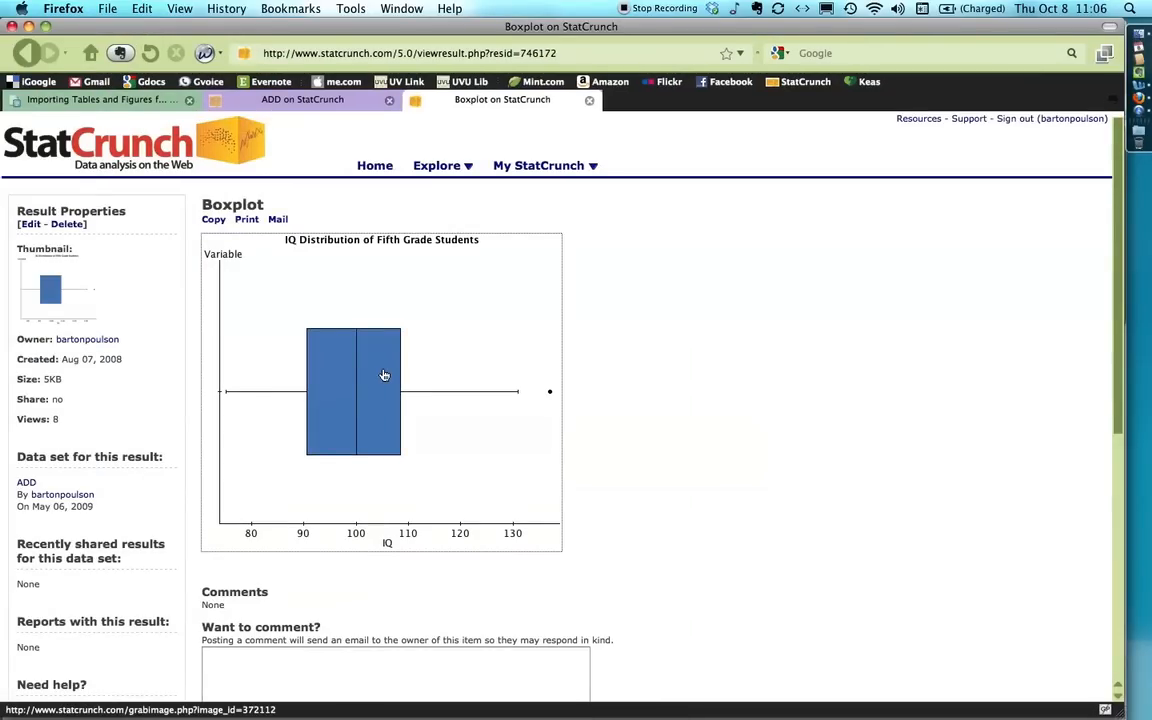
mouse_move(385, 375)
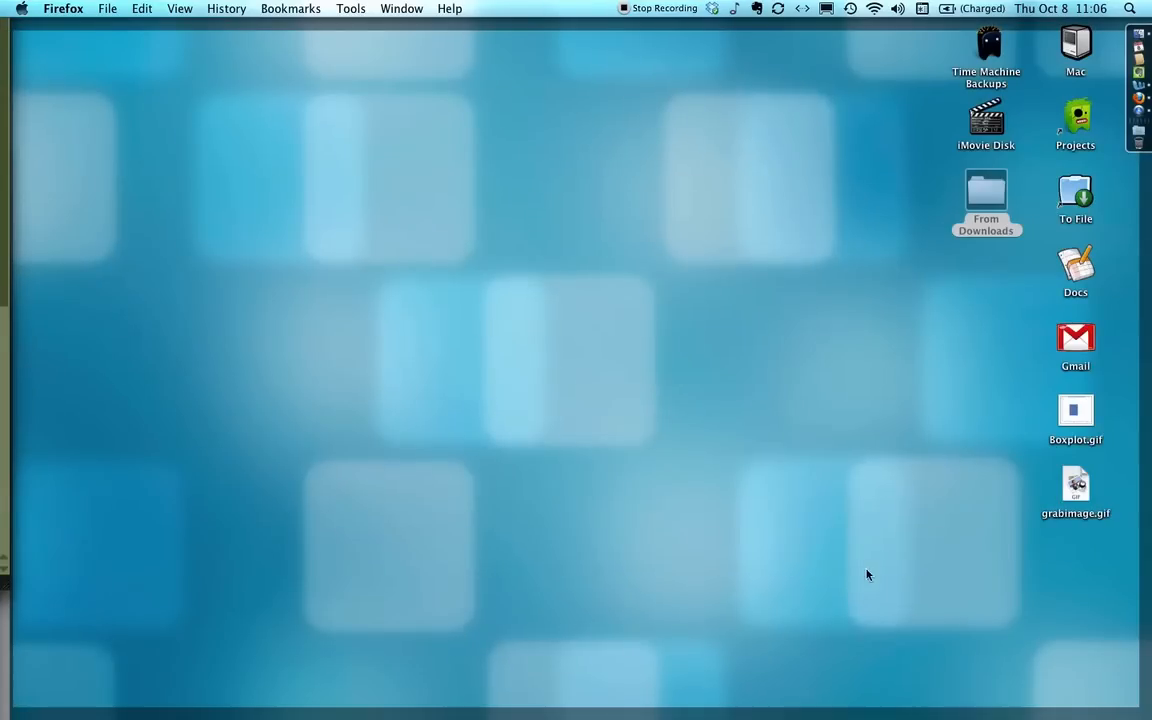
click(1076, 489)
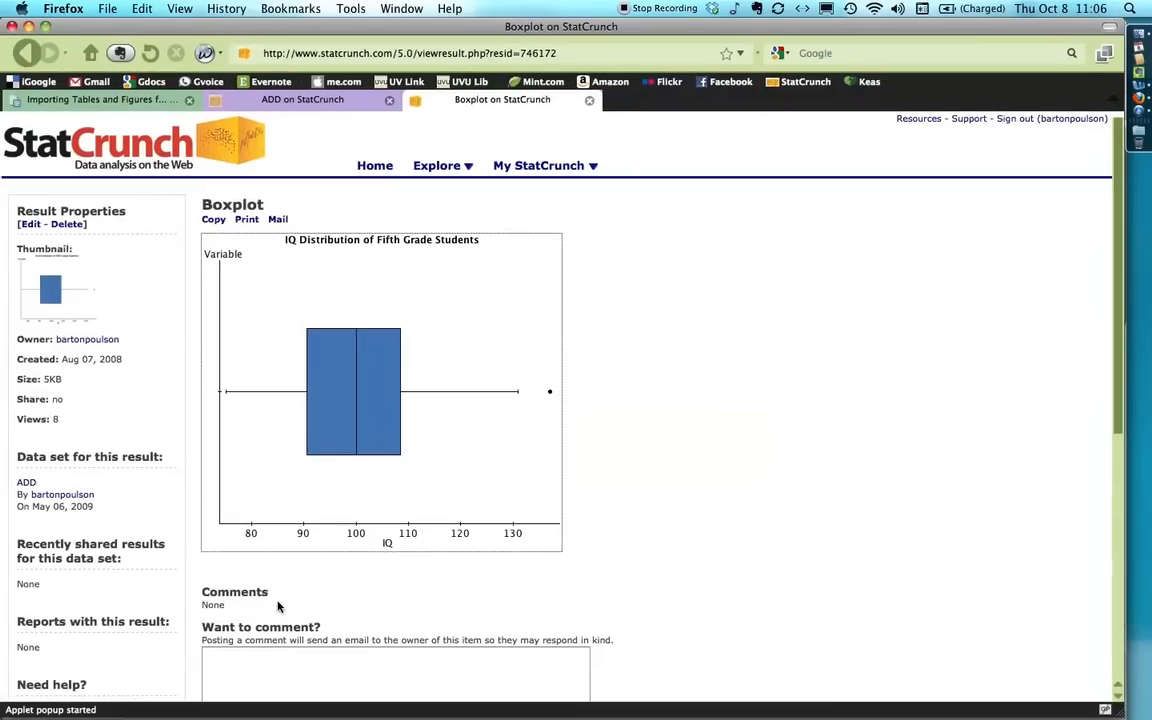
mouse_move(5, 378)
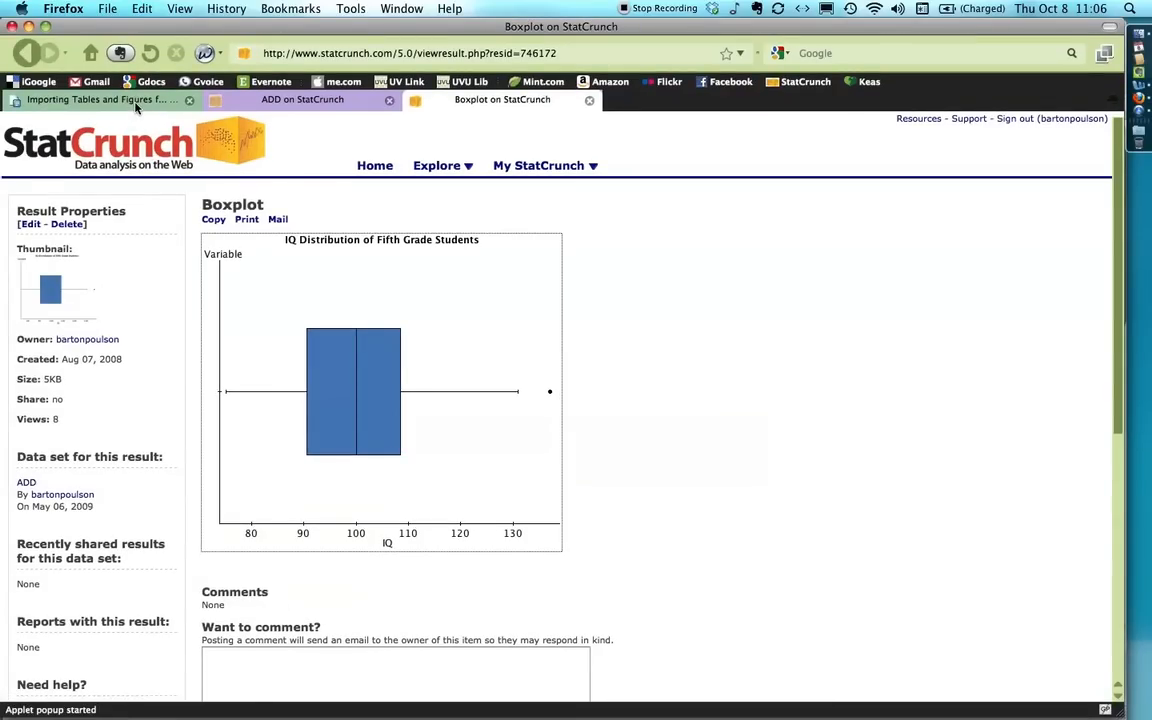
- Open the Insert Image dialog in the Google Docs document
click(100, 99)
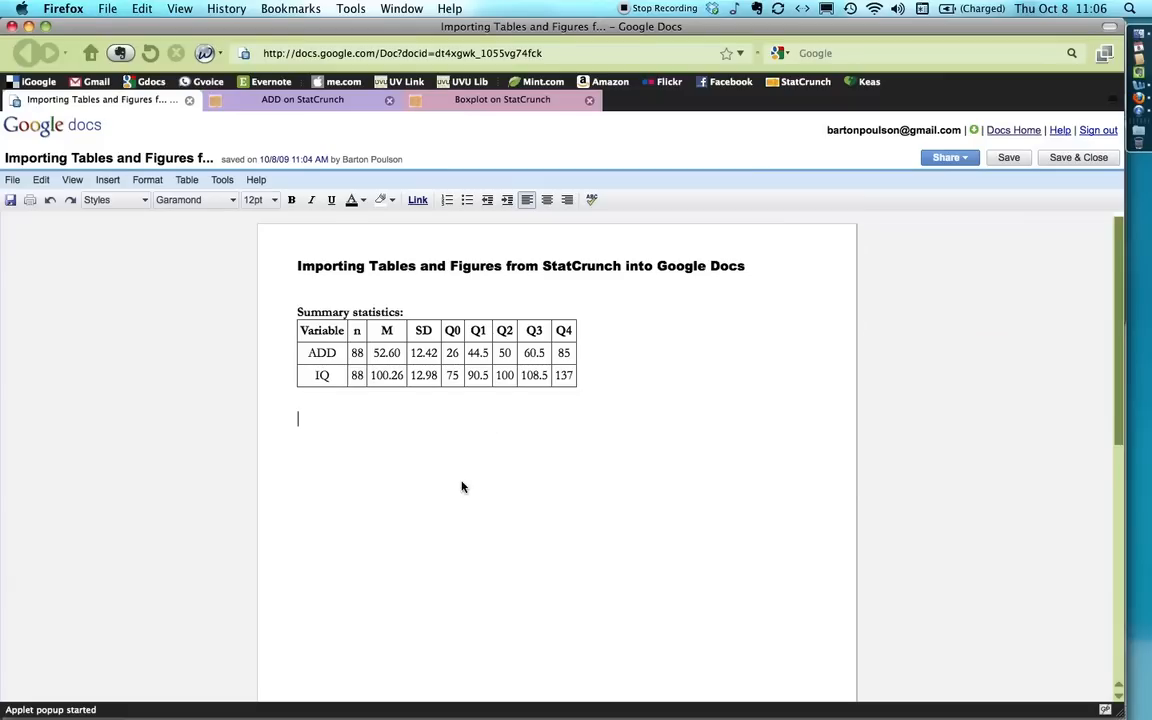
mouse_move(160, 216)
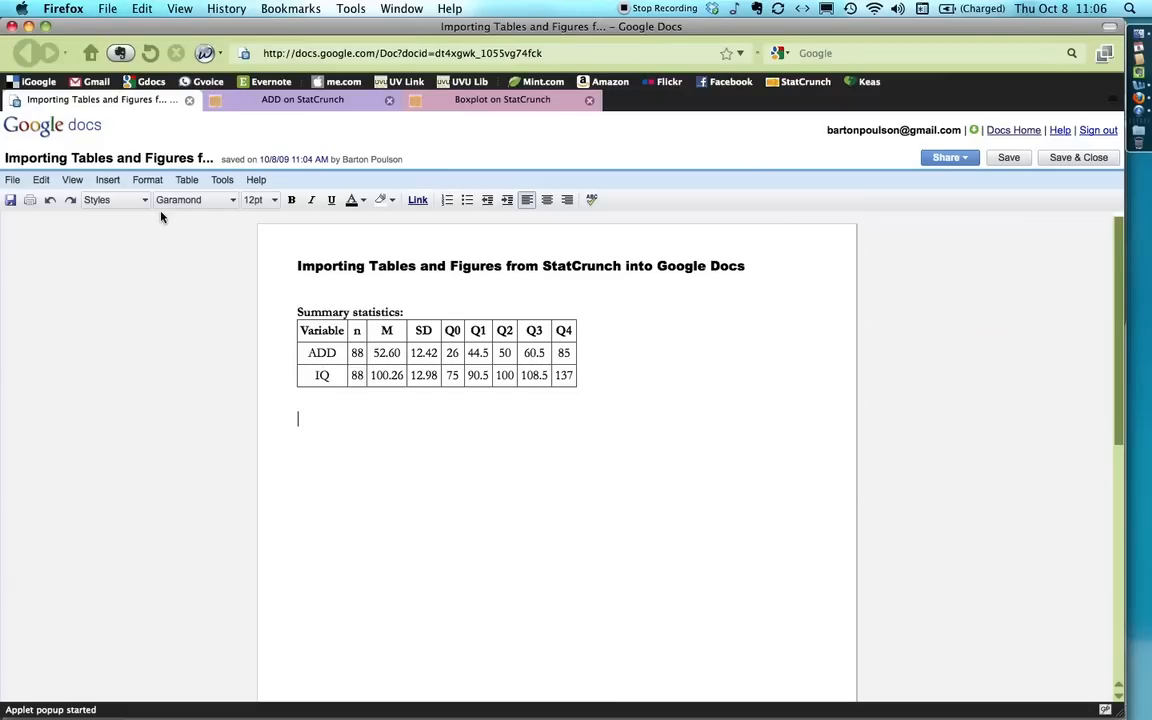
mouse_move(107, 179)
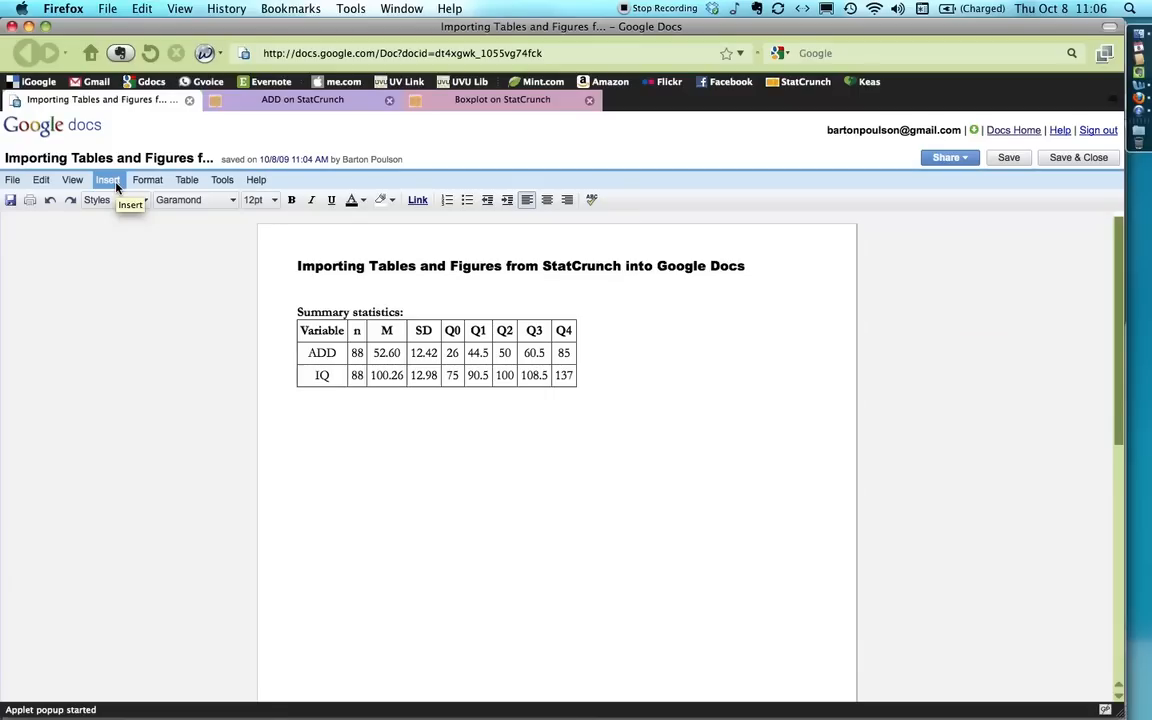
click(107, 179)
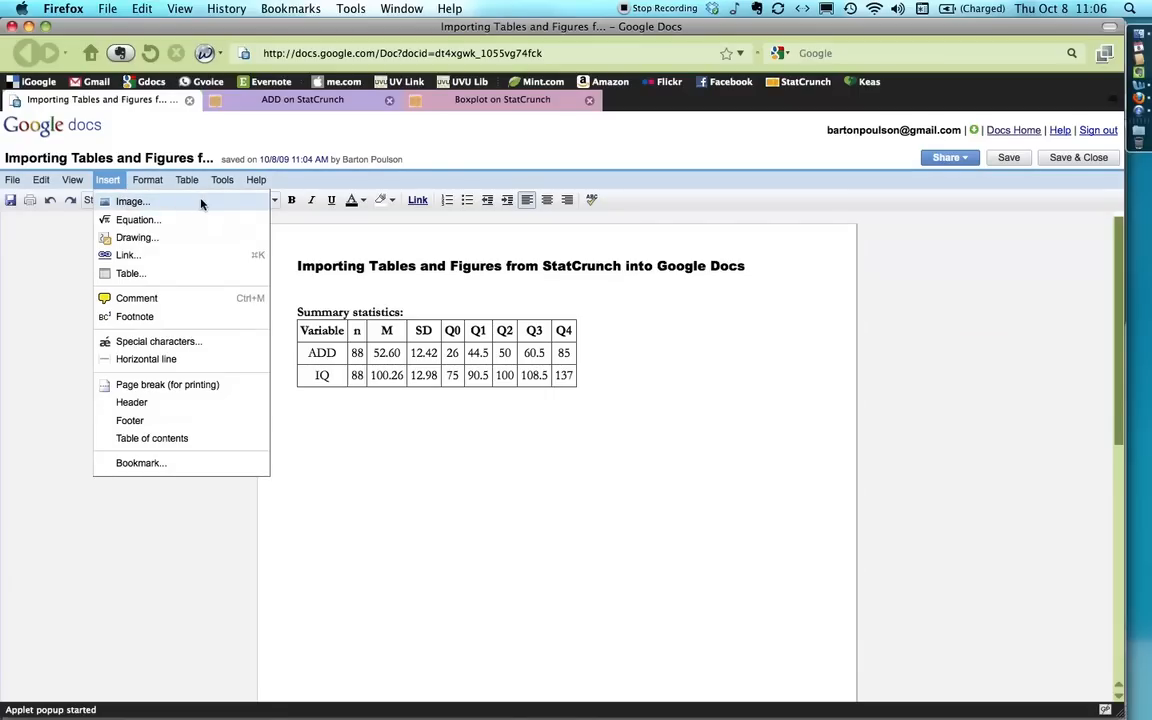
click(132, 201)
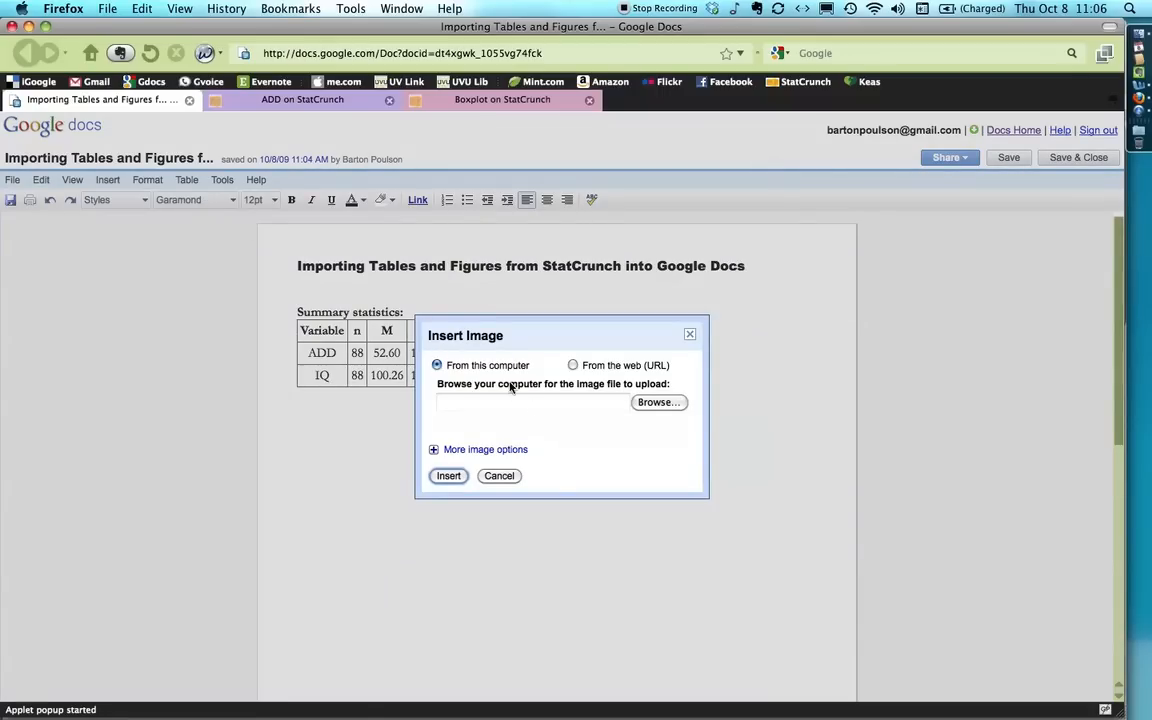
- Insert Boxplot.gif from the Desktop into the Google Doc below the summary table
click(658, 402)
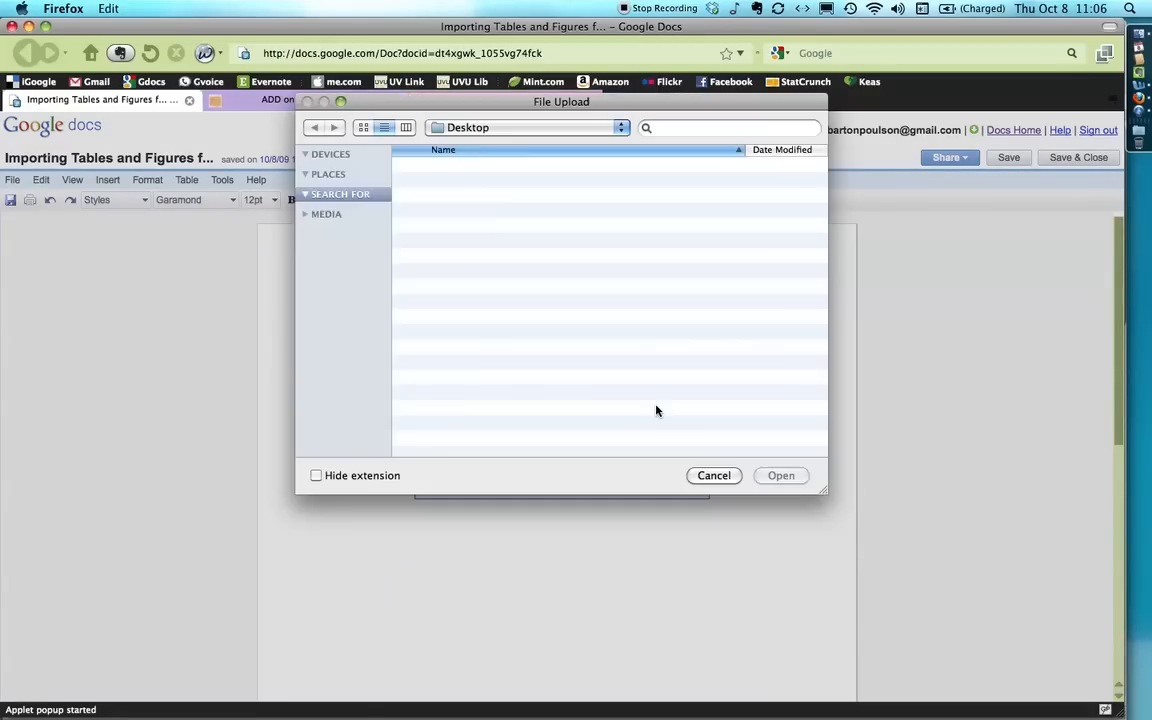
click(348, 252)
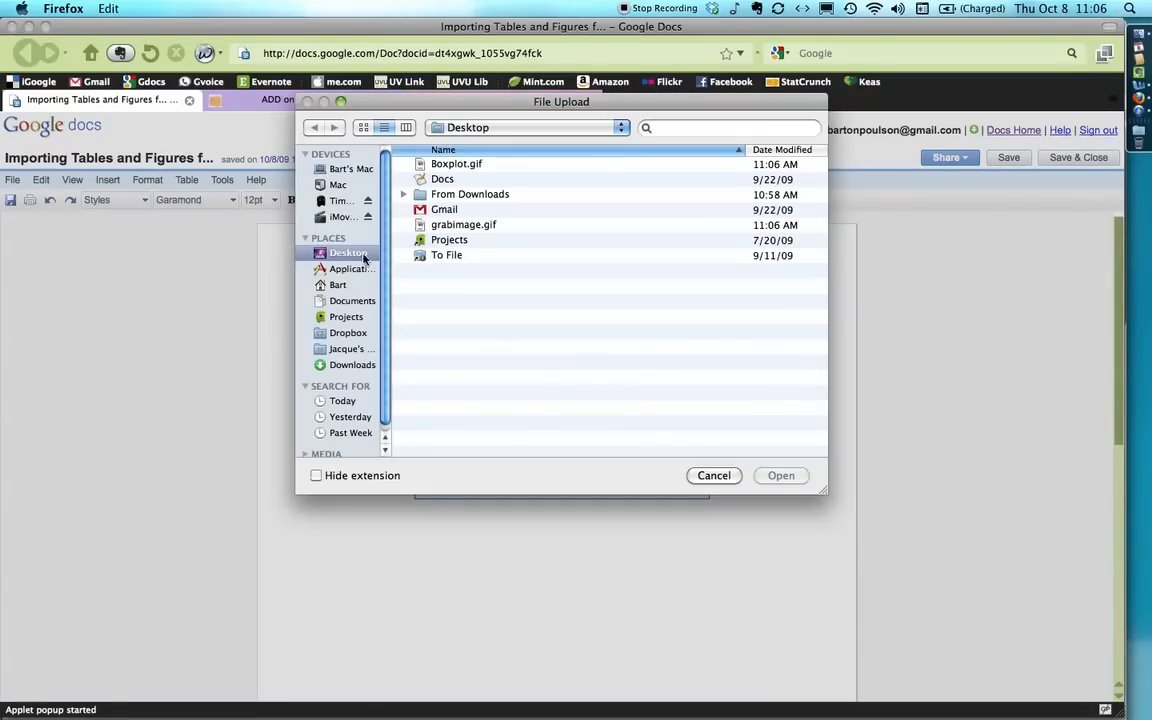
mouse_move(465, 195)
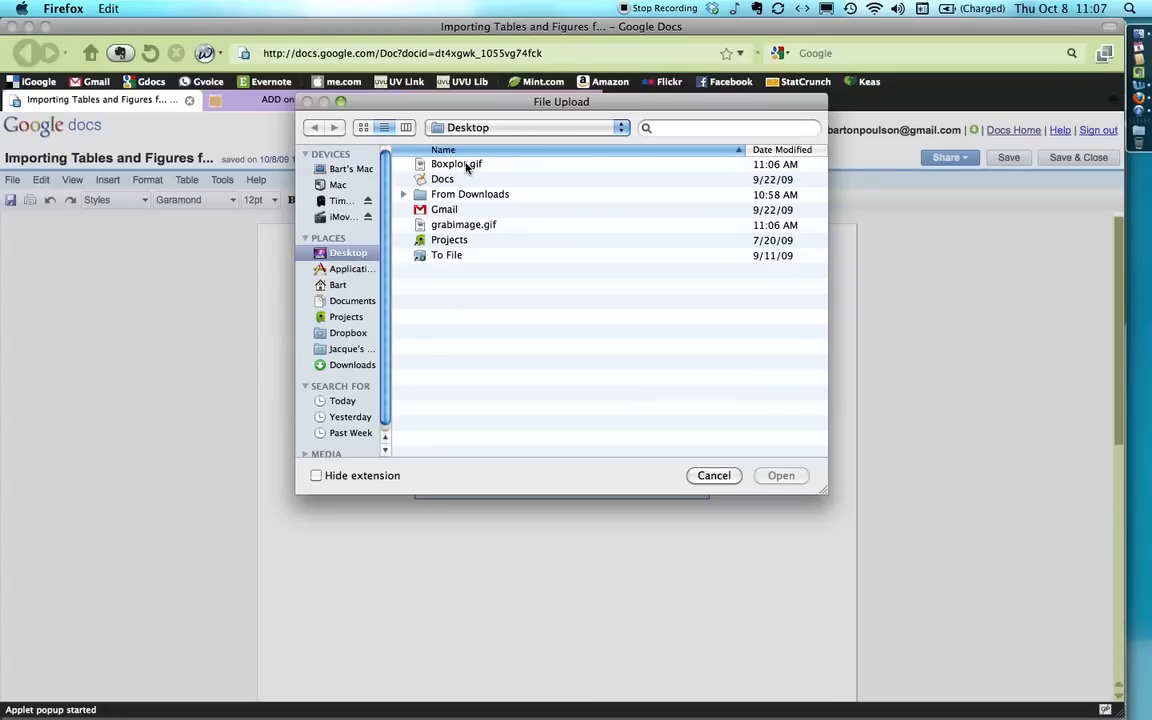
click(781, 475)
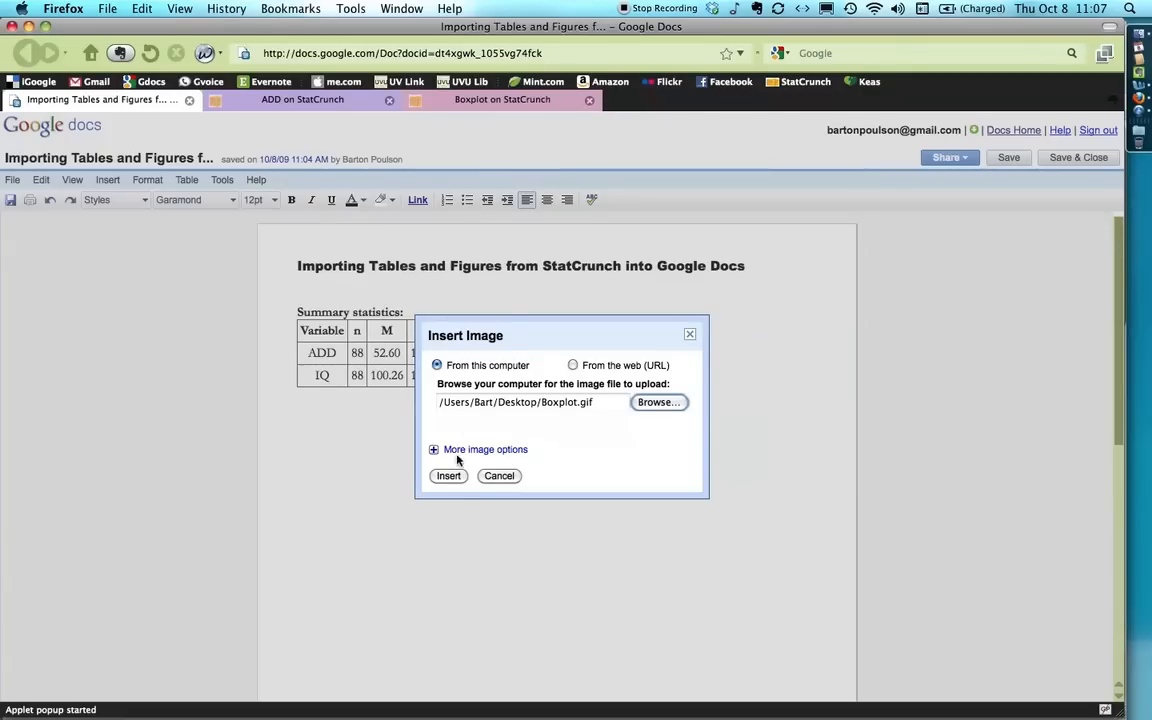
click(448, 475)
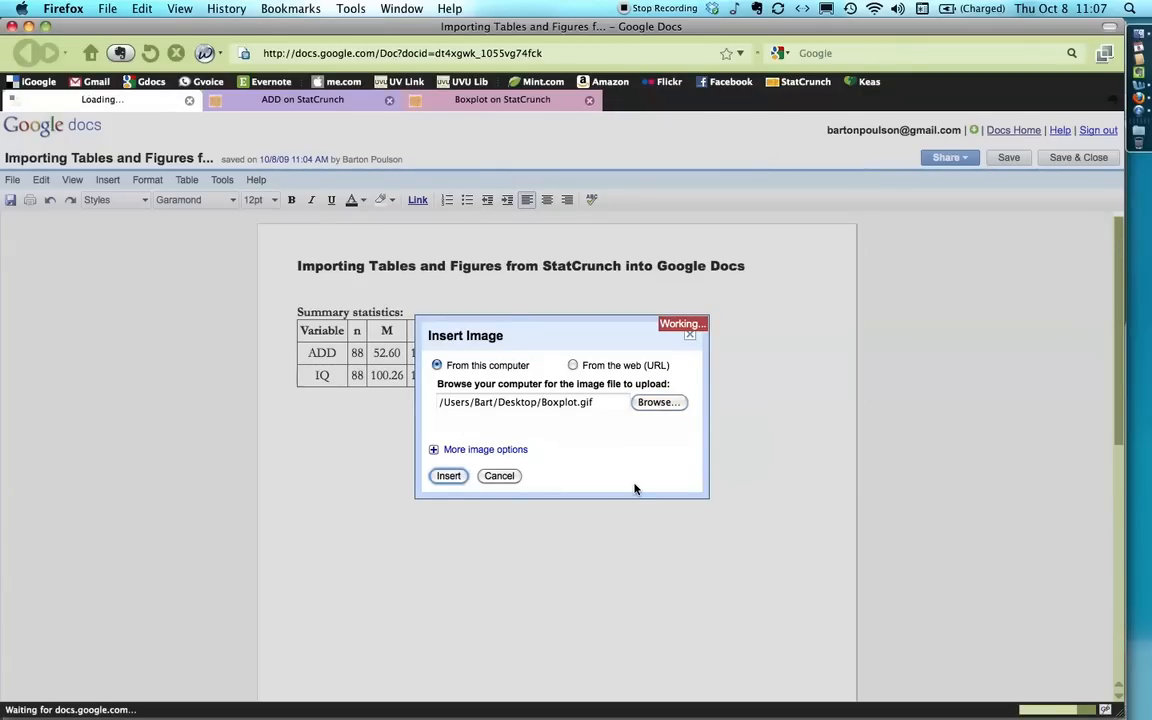
click(448, 475)
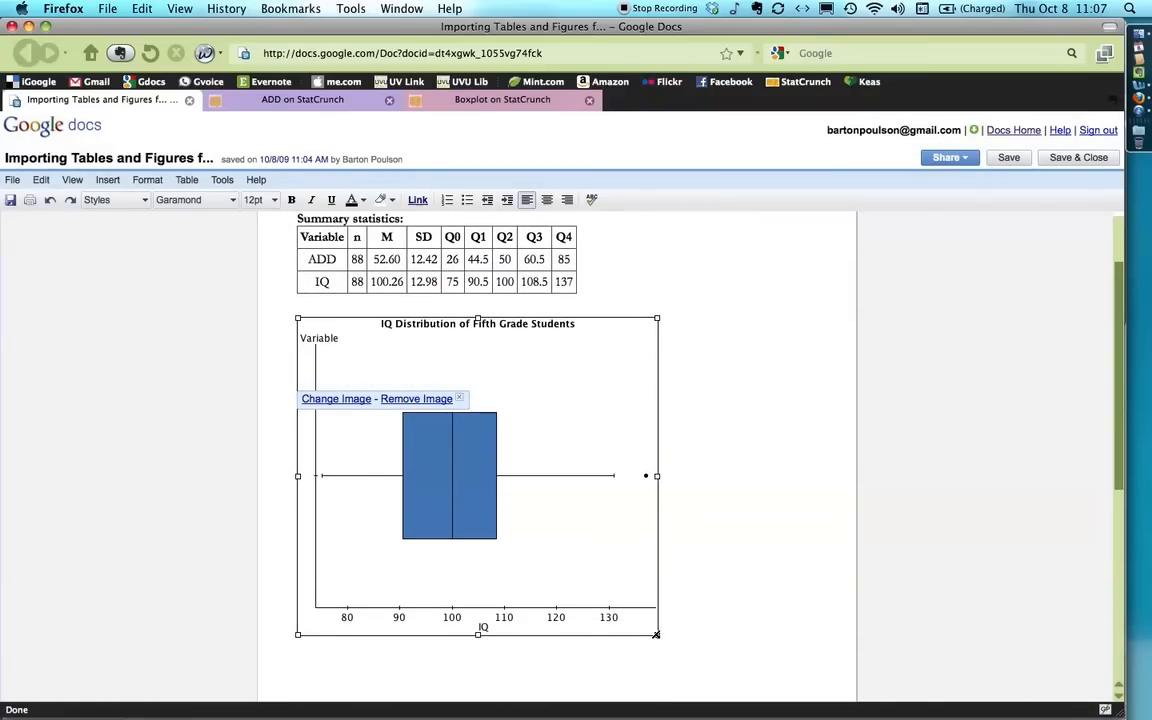
- Resize the IQ boxplot to about two-thirds size and switch to full-screen mode
drag(656, 633, 540, 530)
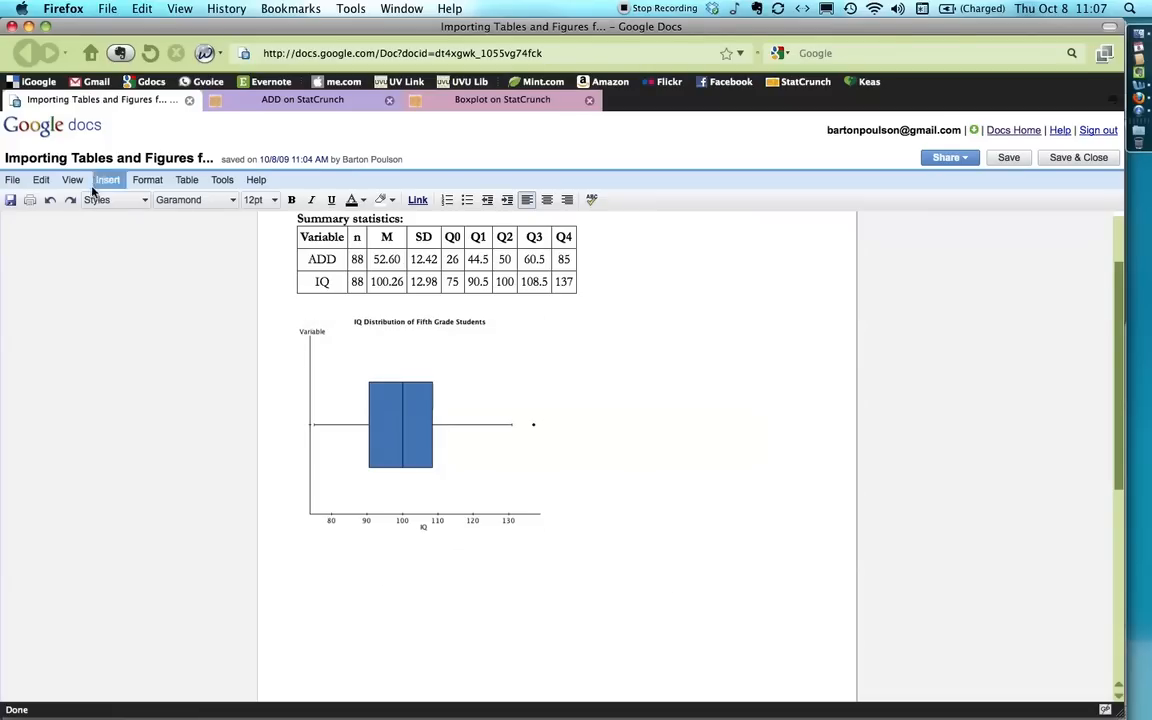
click(72, 179)
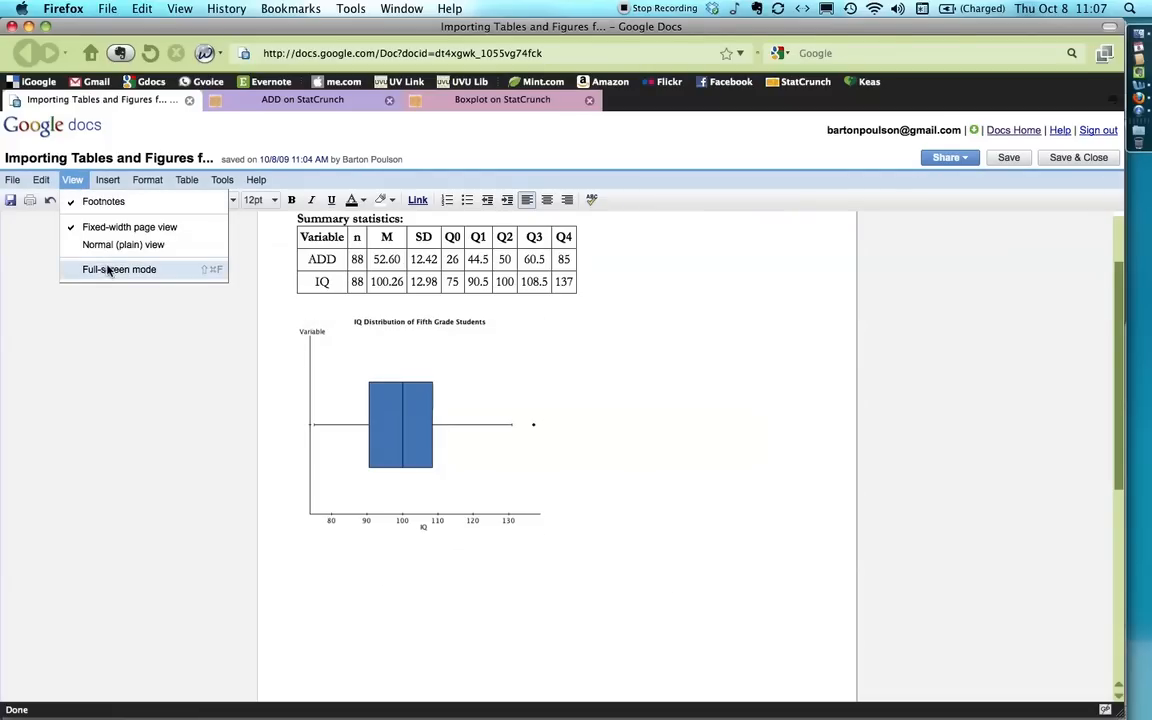
click(118, 269)
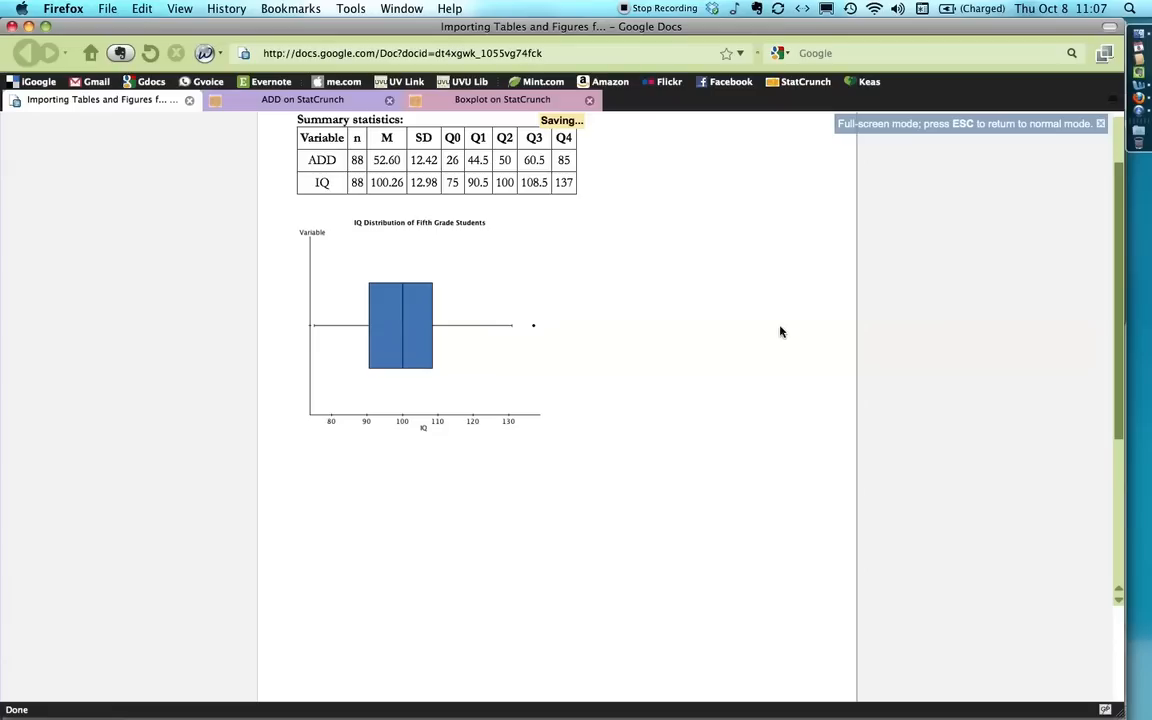